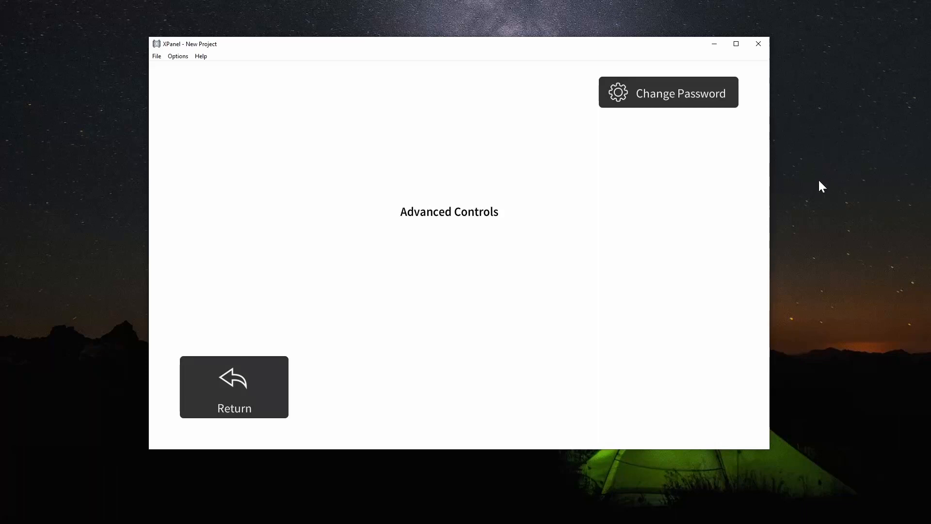
Return to the Main Page and re-enter the password to unlock Advanced Controls.
left_click(668, 92)
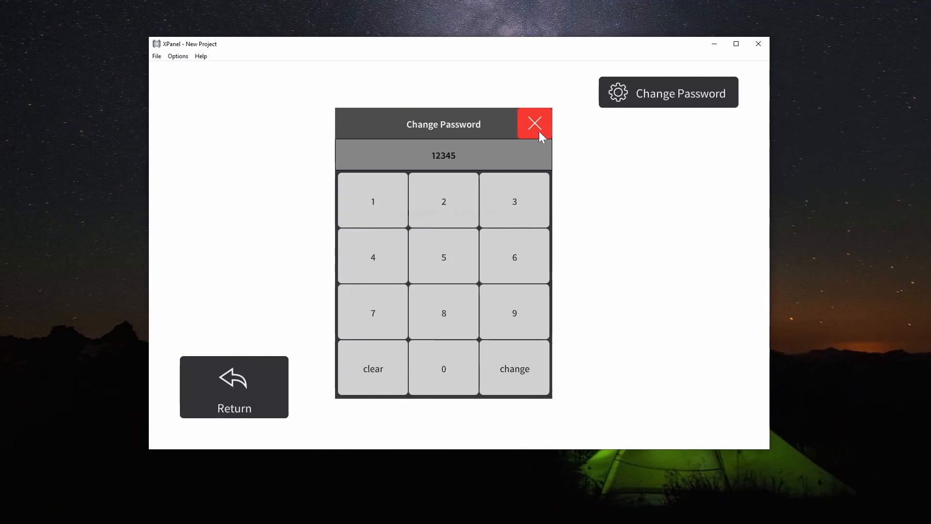
mouse_move(661, 148)
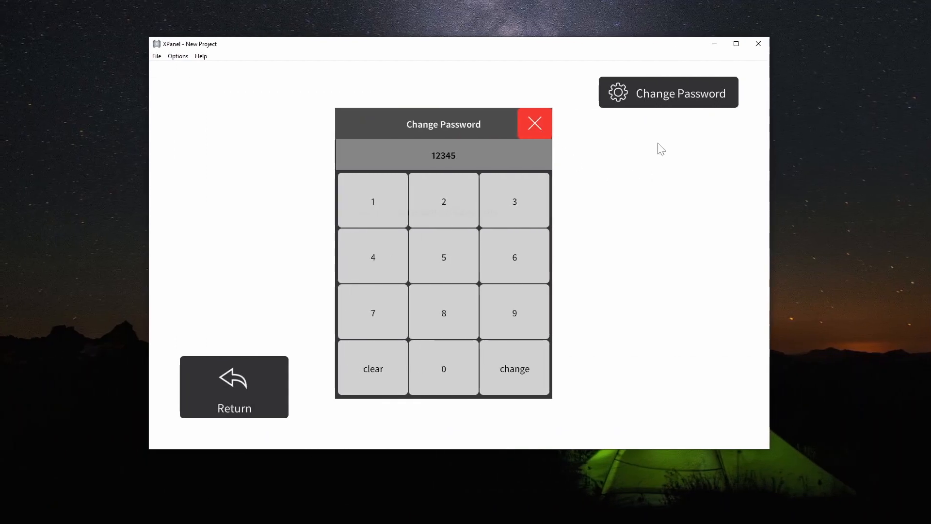
mouse_move(573, 132)
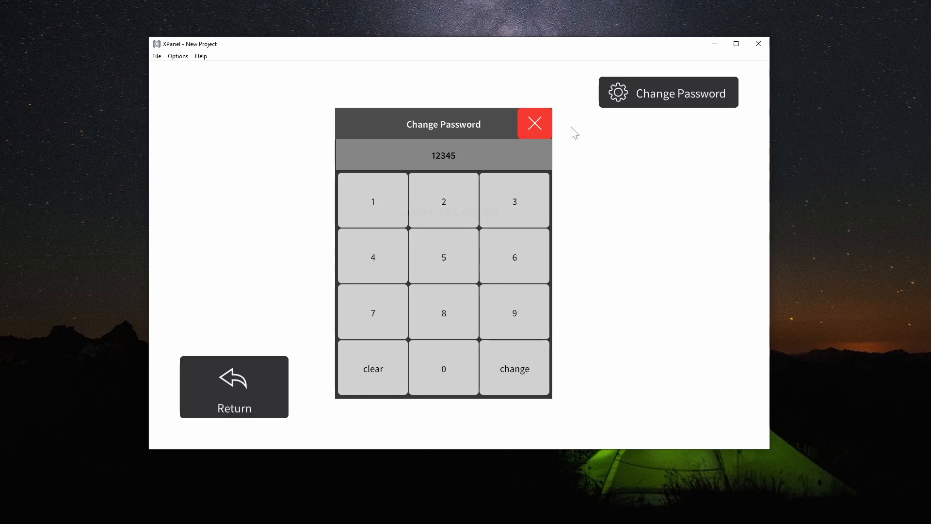
left_click(533, 124)
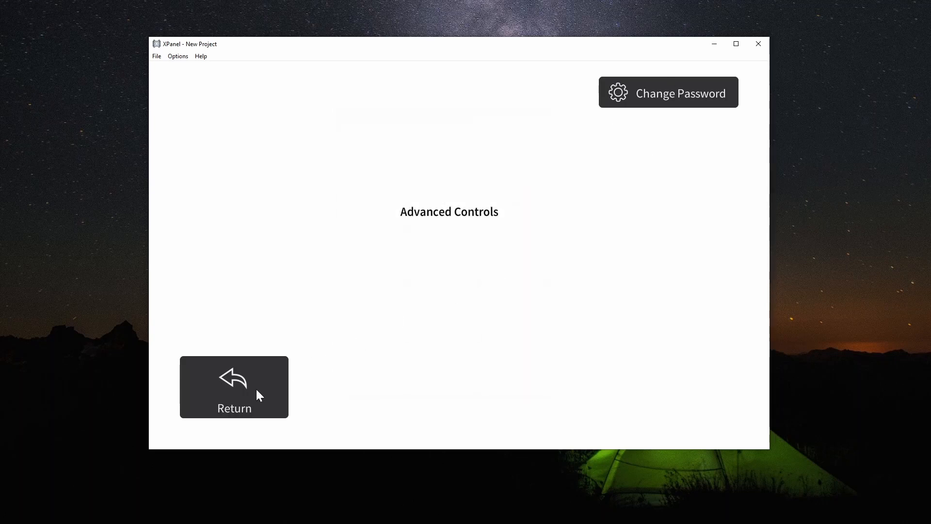
left_click(233, 386)
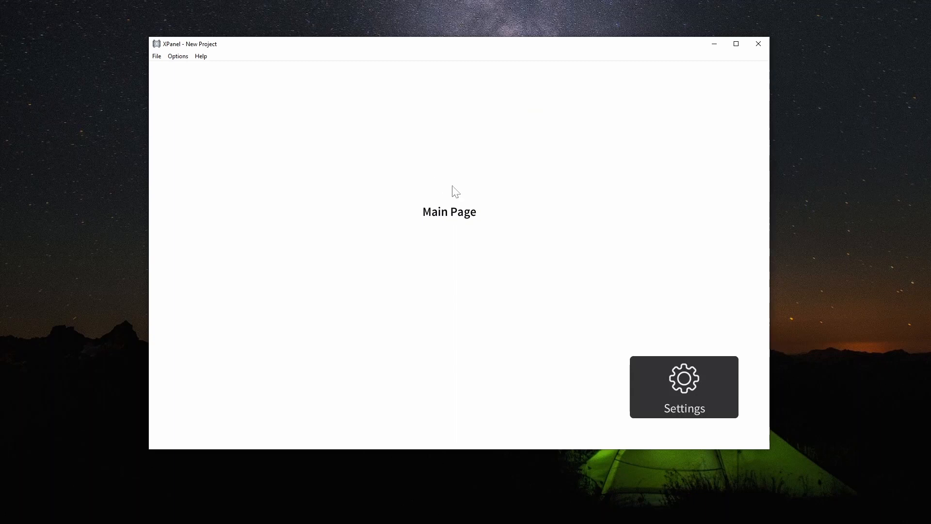
mouse_move(423, 150)
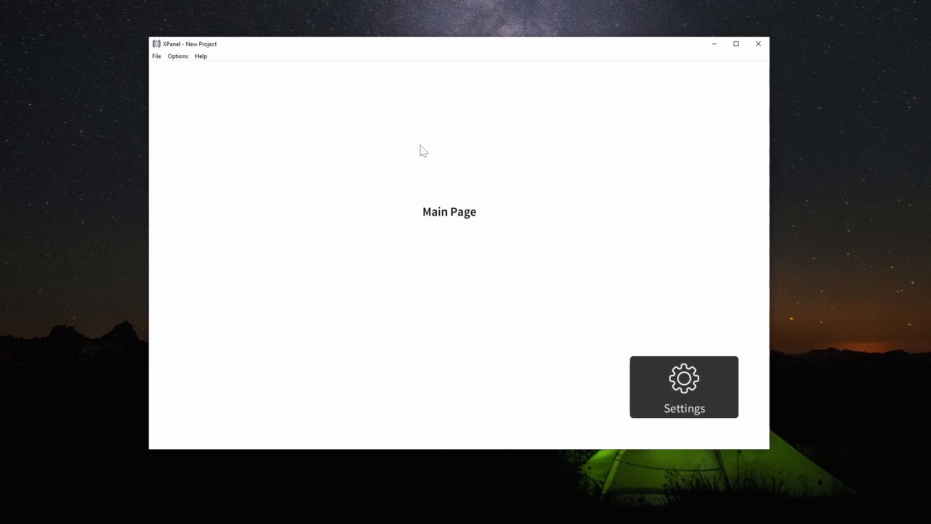
mouse_move(703, 395)
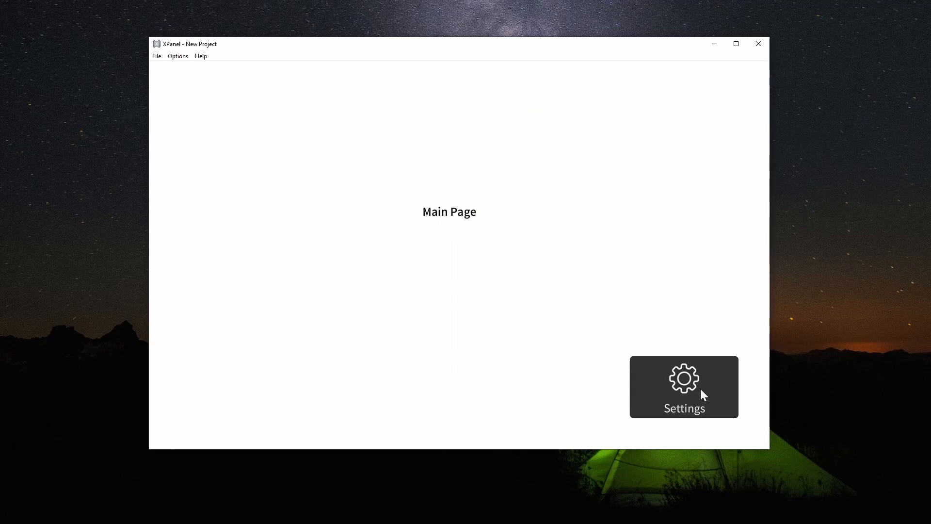
left_click(683, 387)
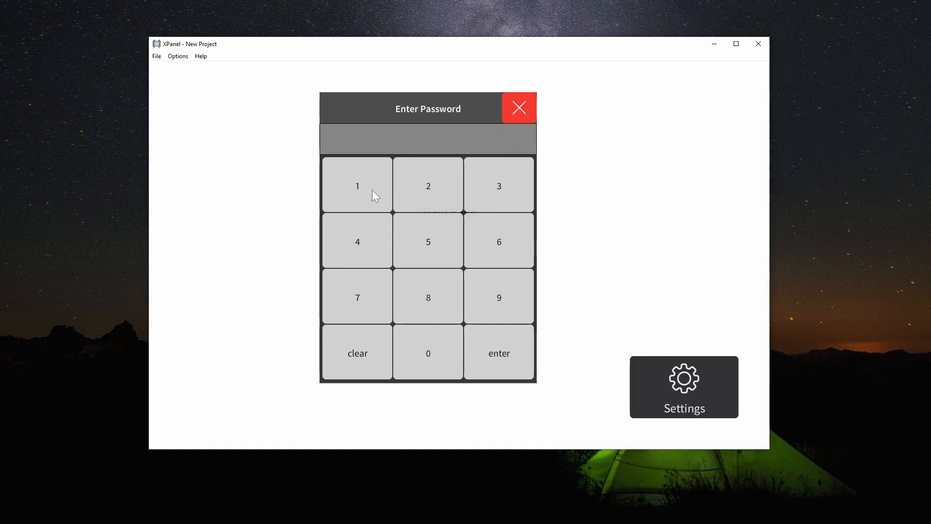
left_click(428, 241)
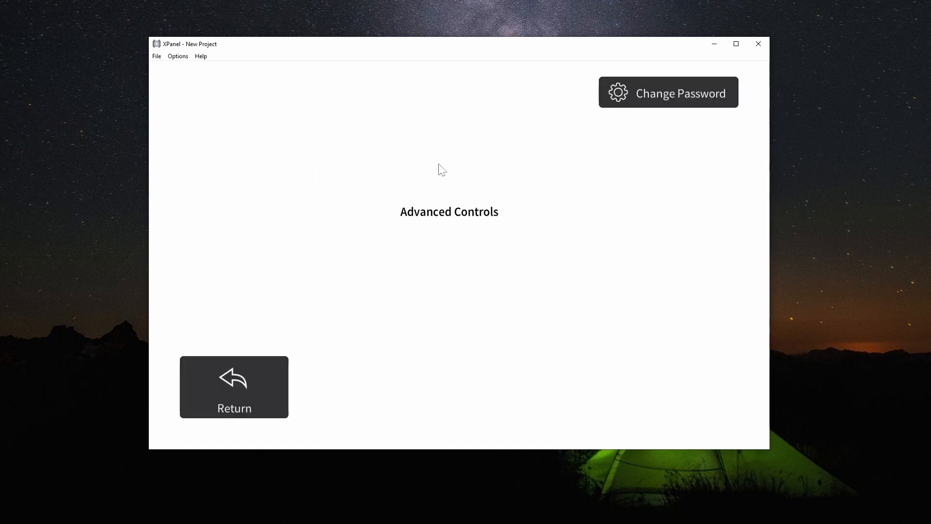
mouse_move(470, 189)
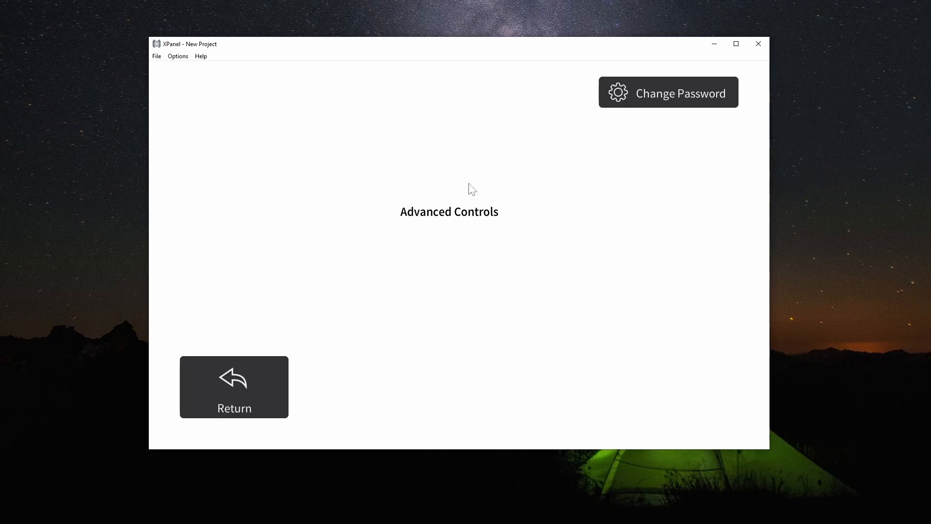
left_click(669, 92)
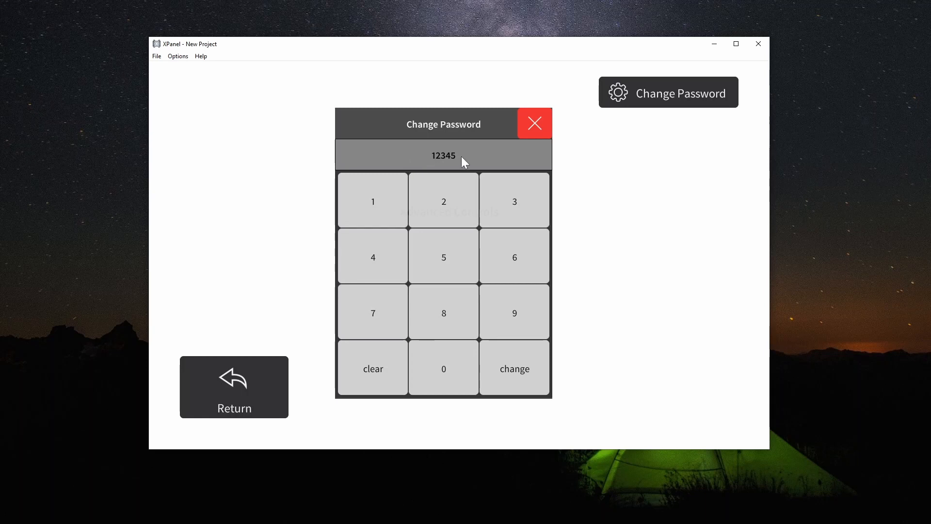
left_click(373, 368)
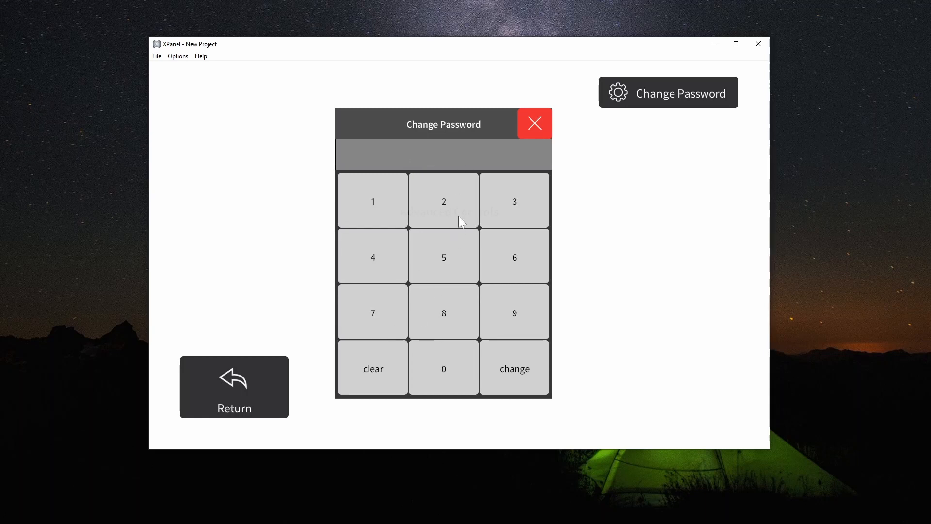
left_click(513, 368)
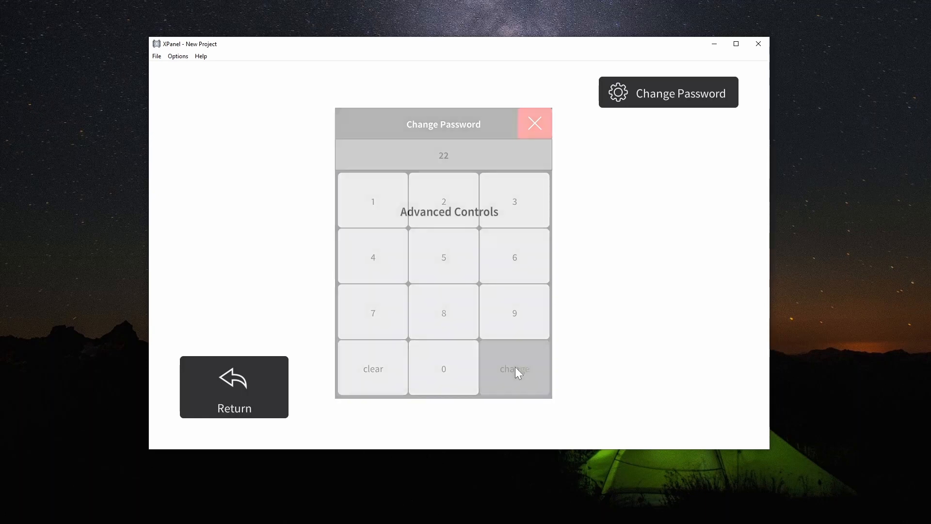
left_click(514, 368)
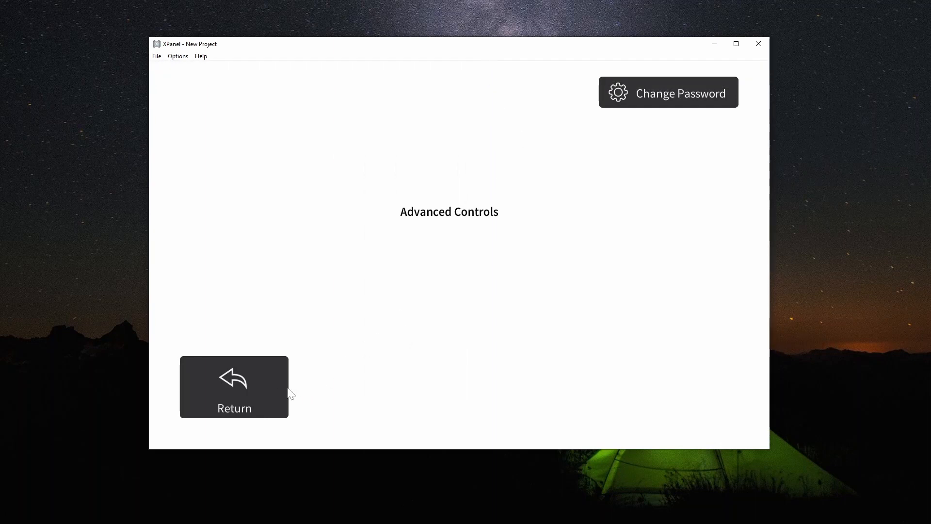
left_click(668, 92)
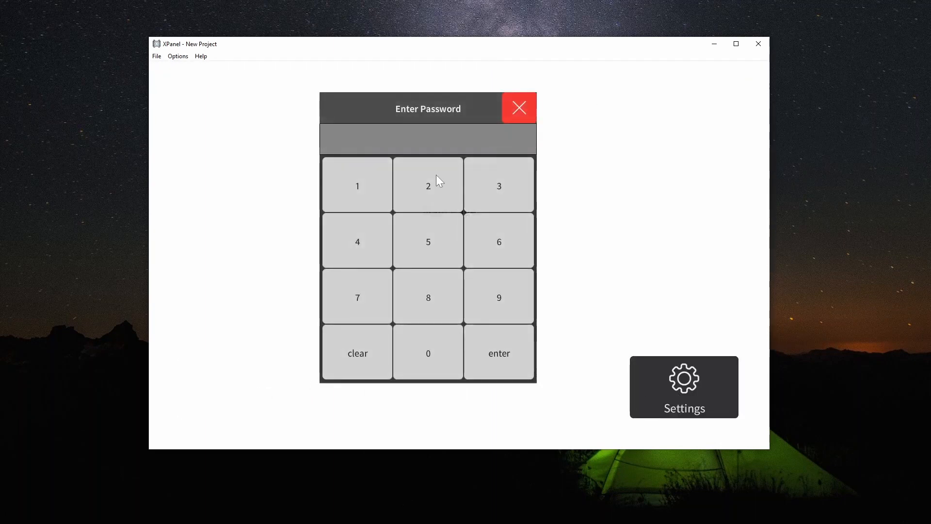
left_click(498, 352)
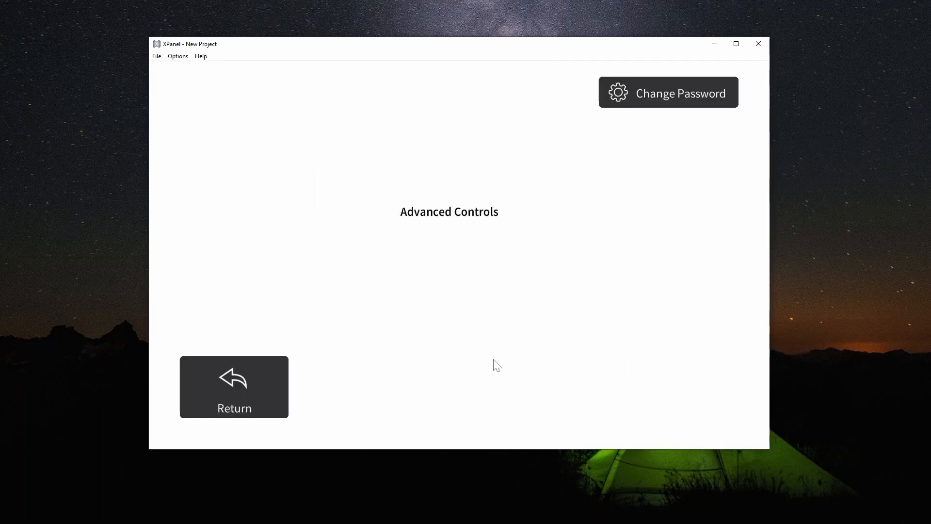
left_click(669, 92)
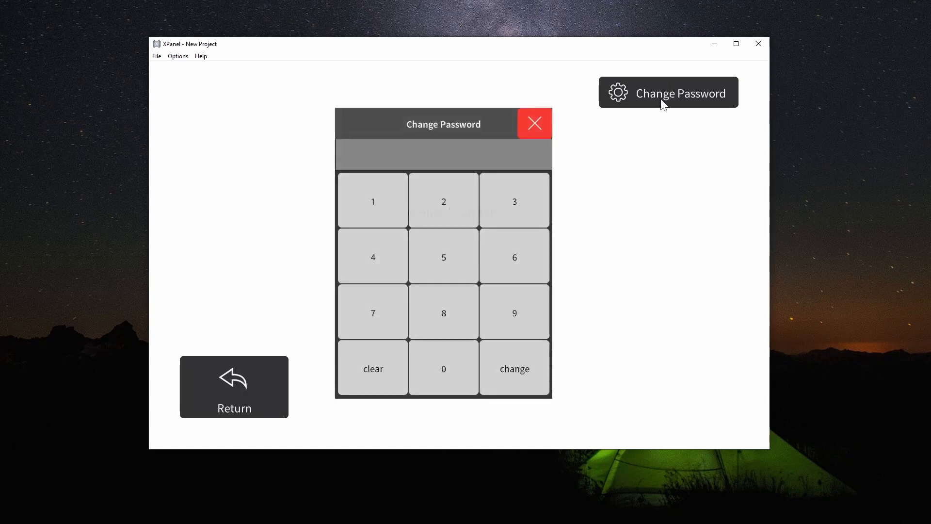
Close Change Password for the Main Page and open the Settings password keypad.
left_click(534, 123)
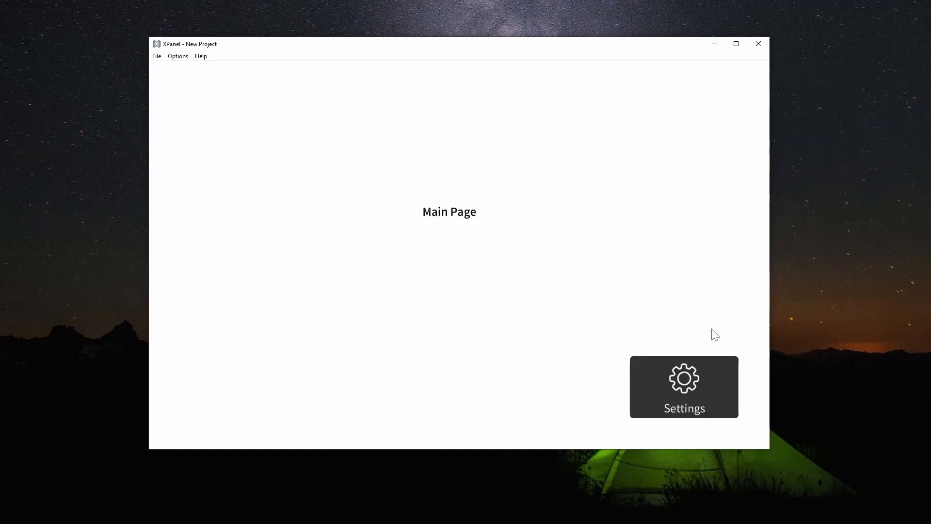
left_click(683, 386)
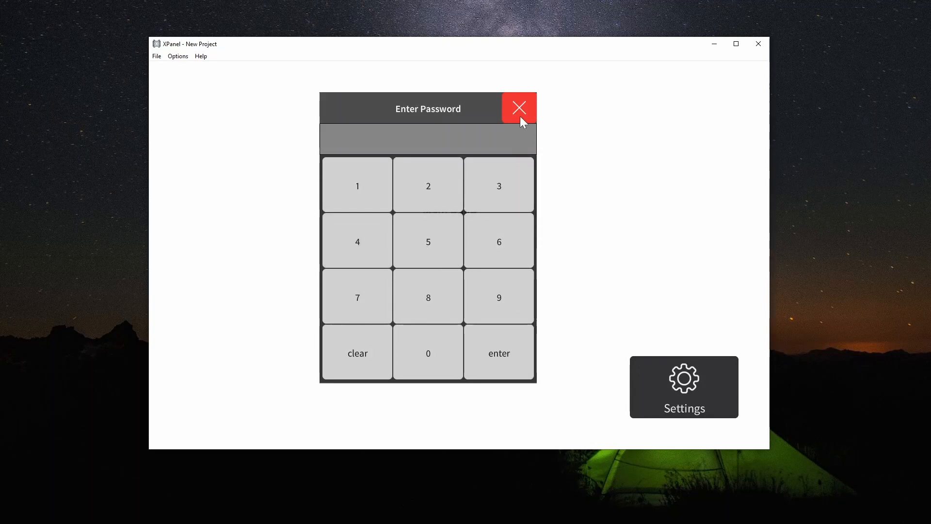
mouse_move(524, 111)
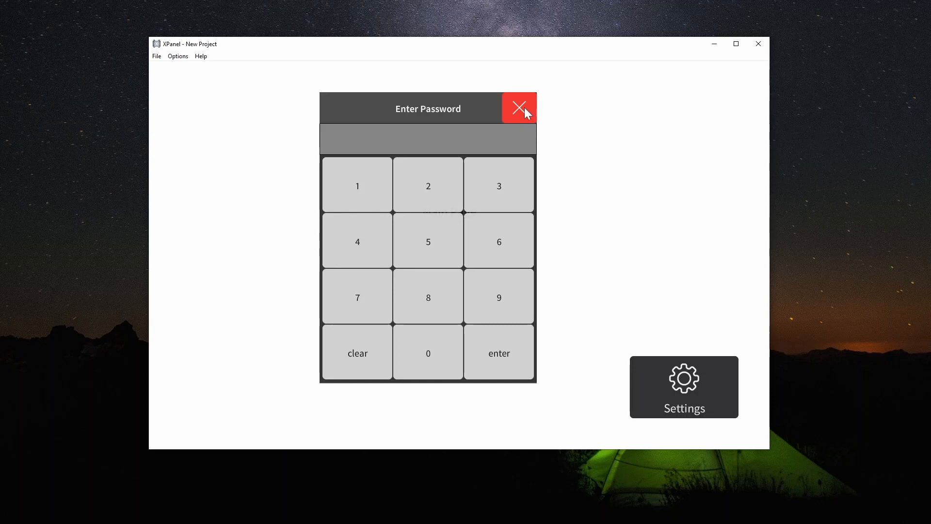
mouse_move(452, 234)
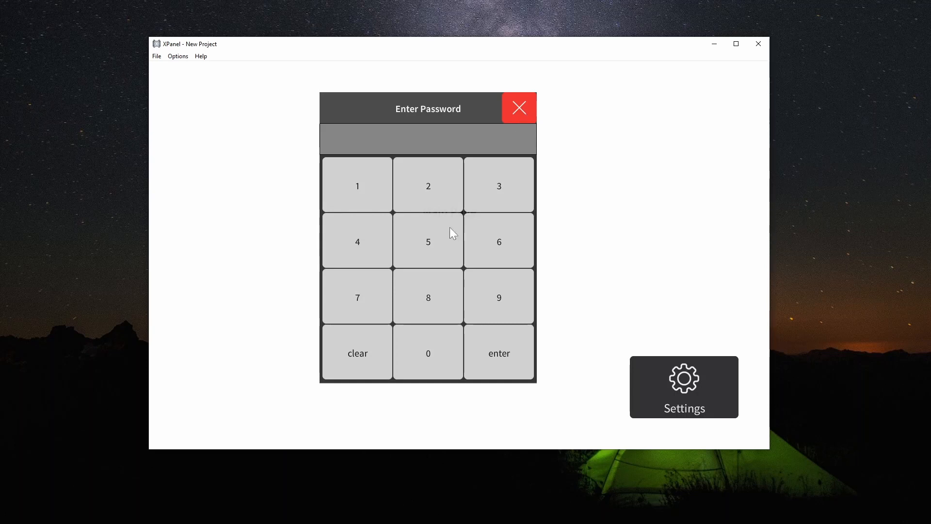
mouse_move(542, 168)
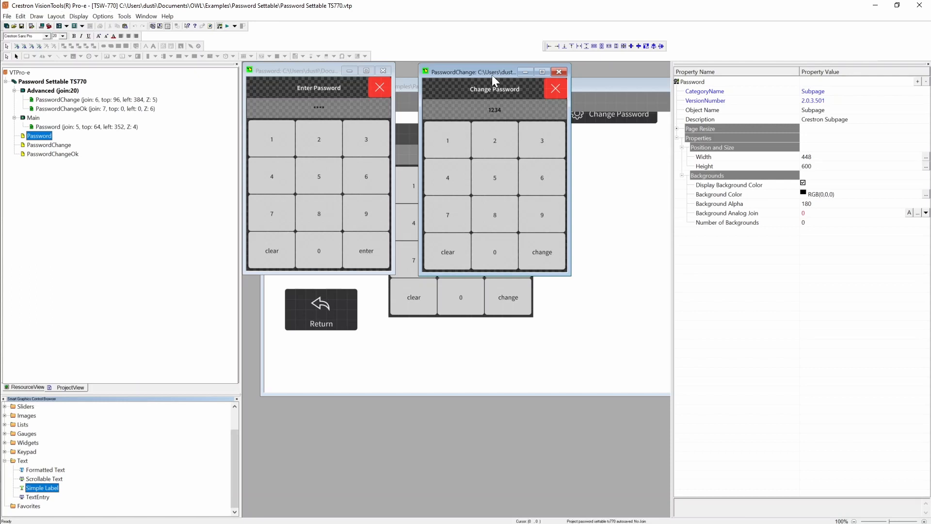
mouse_move(352, 145)
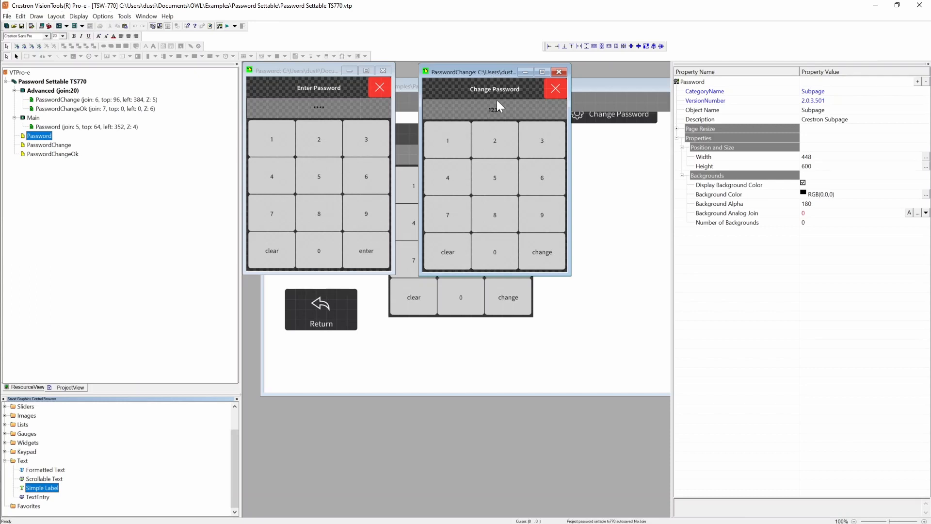
Inspect the Password keypad's label and close button, then open PasswordChange and PasswordChangeOk subpages.
left_click(495, 112)
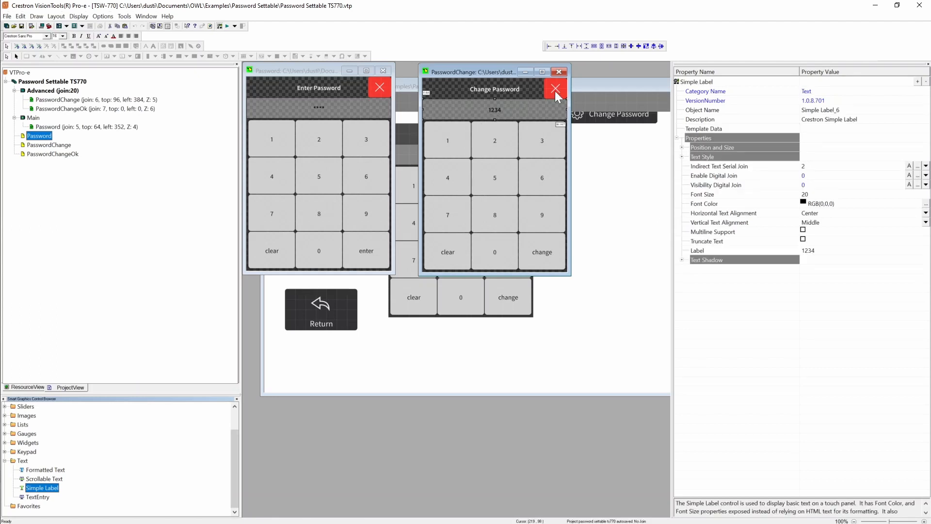
left_click(556, 88)
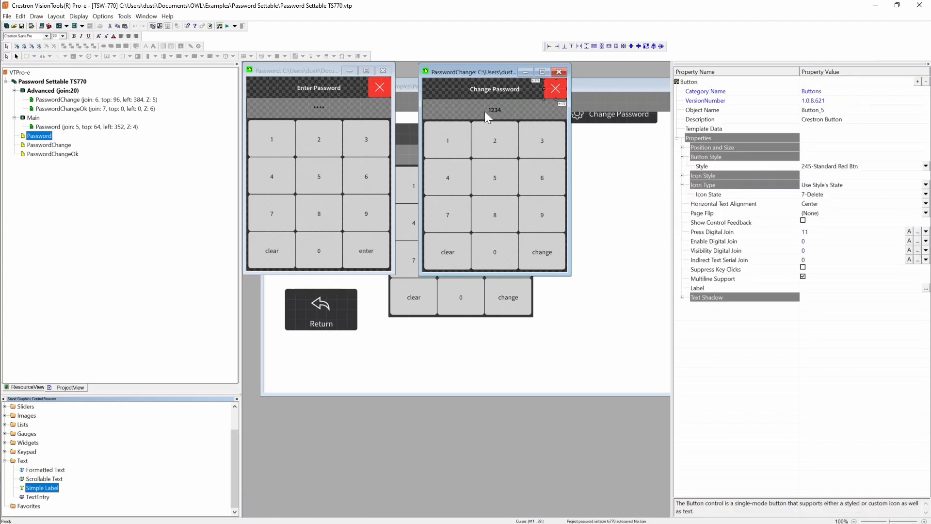
mouse_move(490, 151)
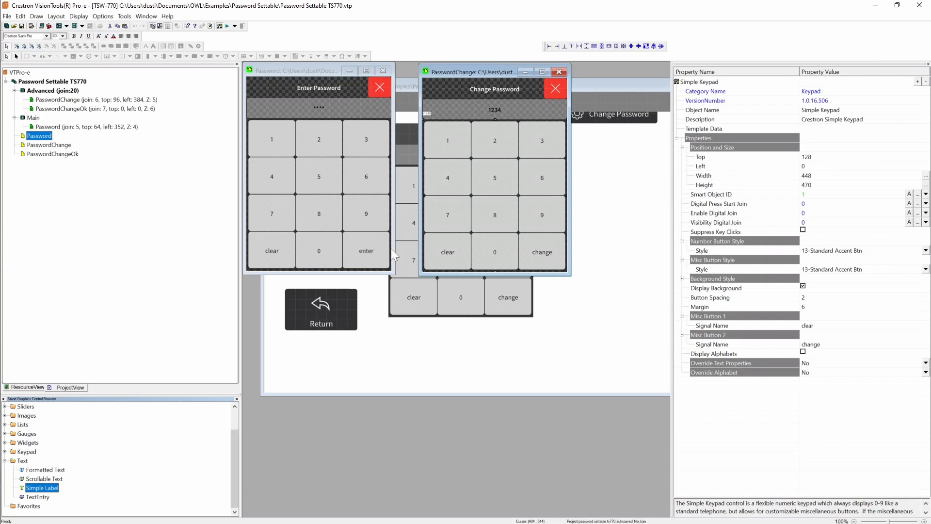
left_click(50, 144)
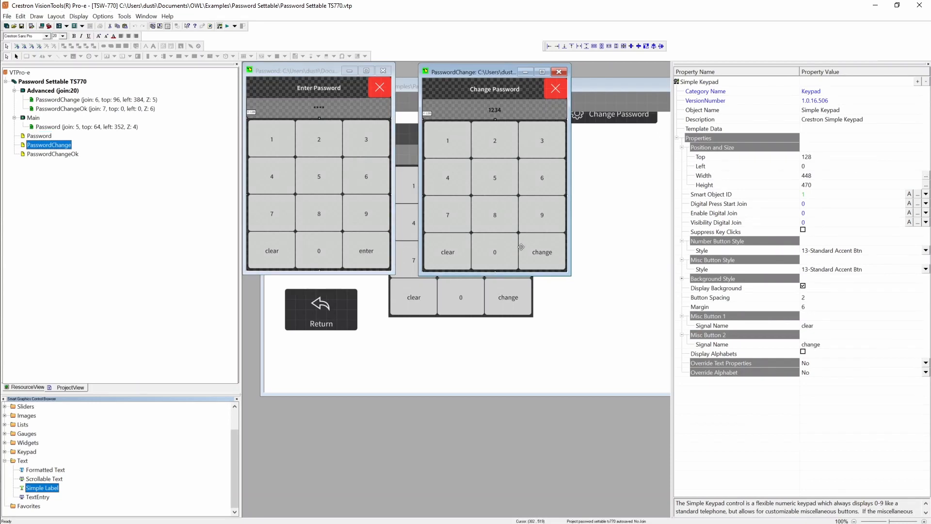
mouse_move(366, 131)
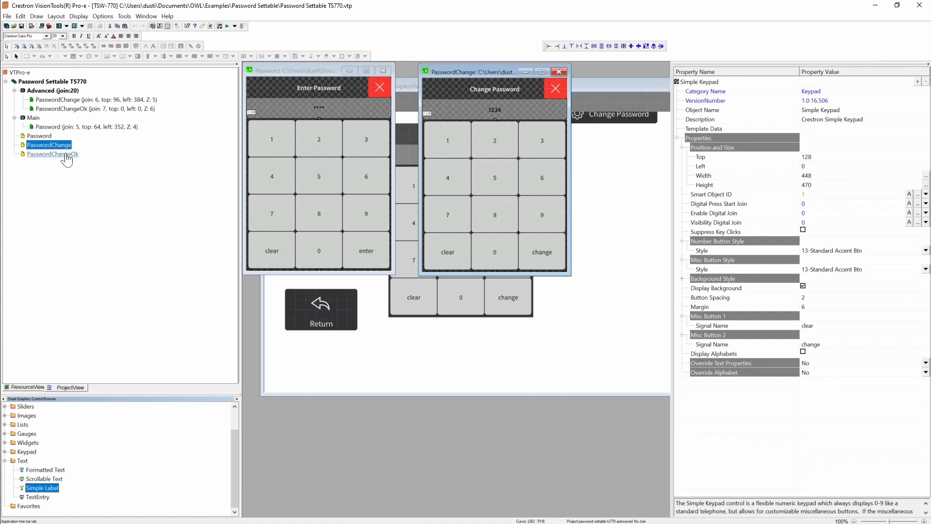
left_click(52, 153)
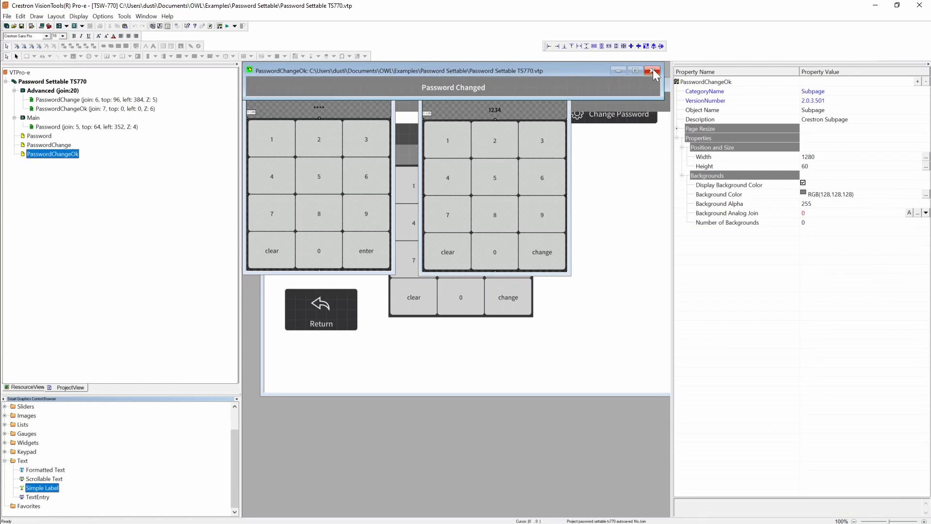
Close PasswordChangeOk and inspect its fly-in-from-top reference on the Advanced page, join 7.
left_click(654, 70)
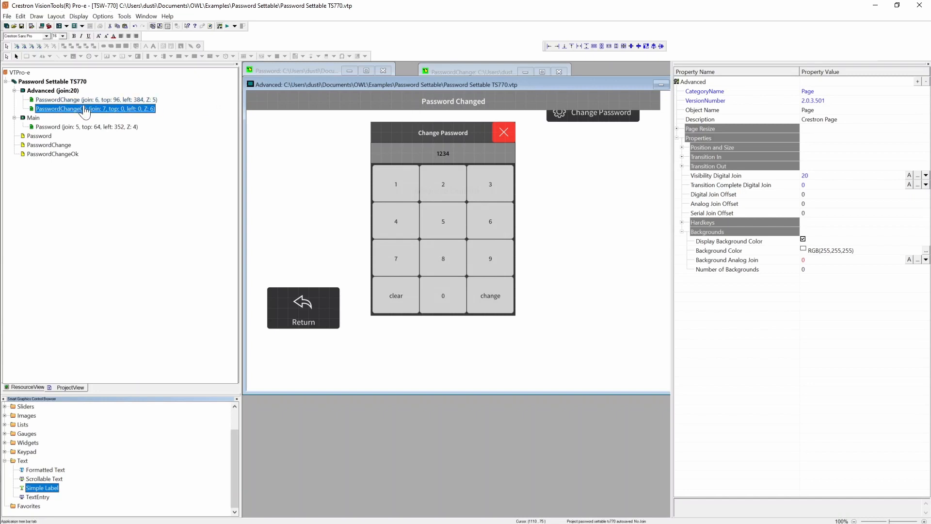
left_click(95, 109)
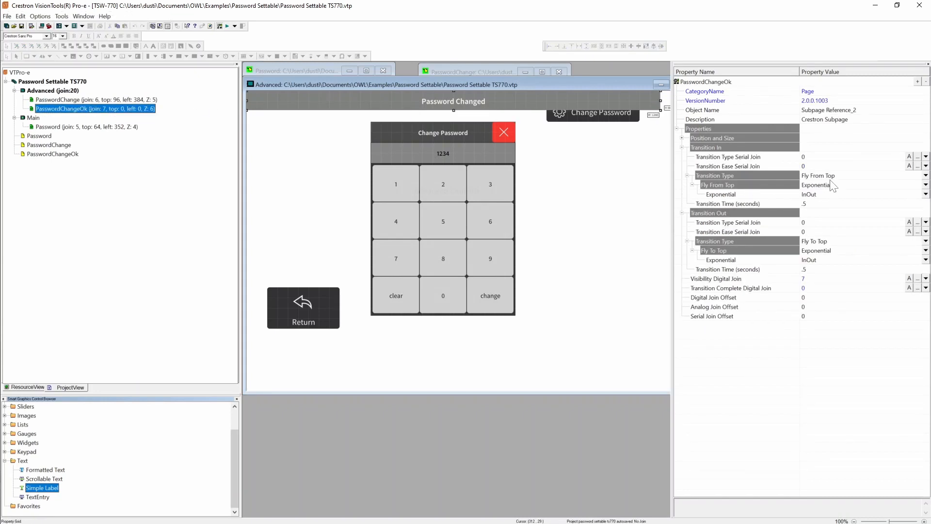
mouse_move(786, 181)
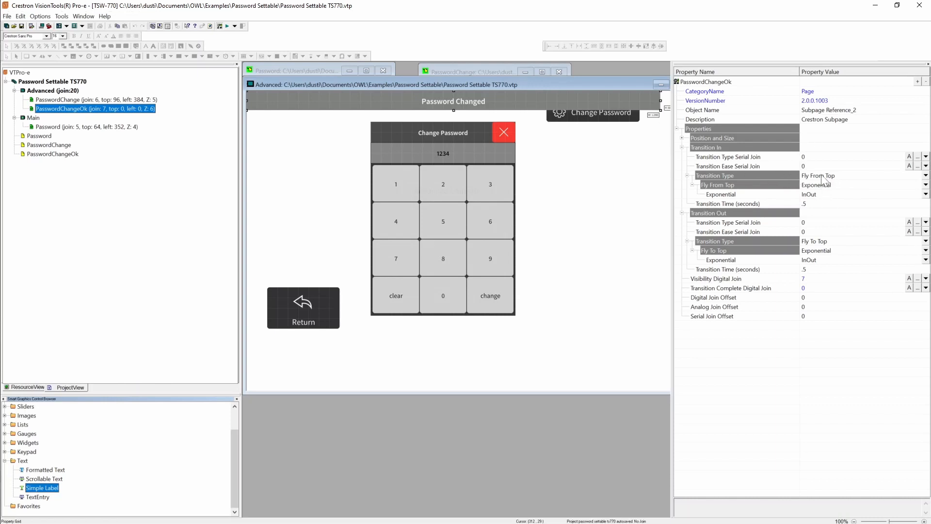
mouse_move(822, 199)
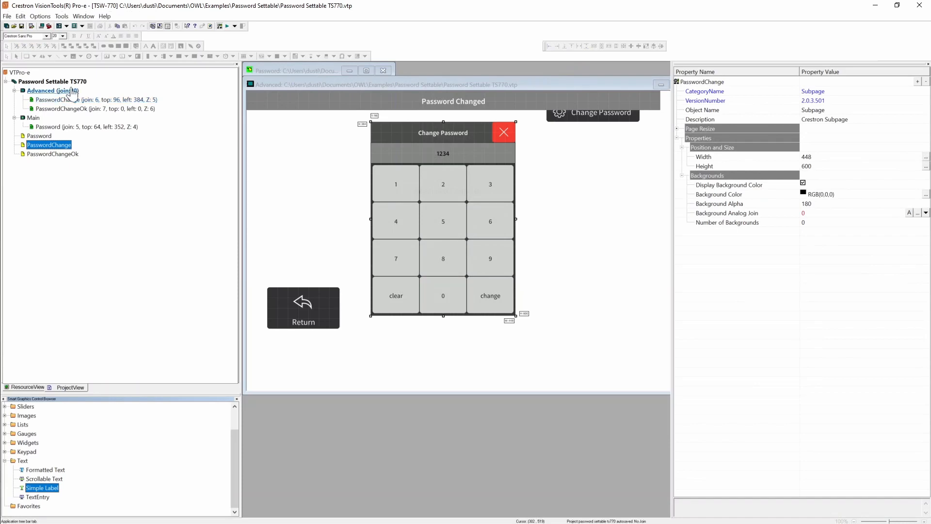
In SIMPL Windows, select the PasswordPopupClose OR, popup logic group and change-popup latch.
key("alt+tab")
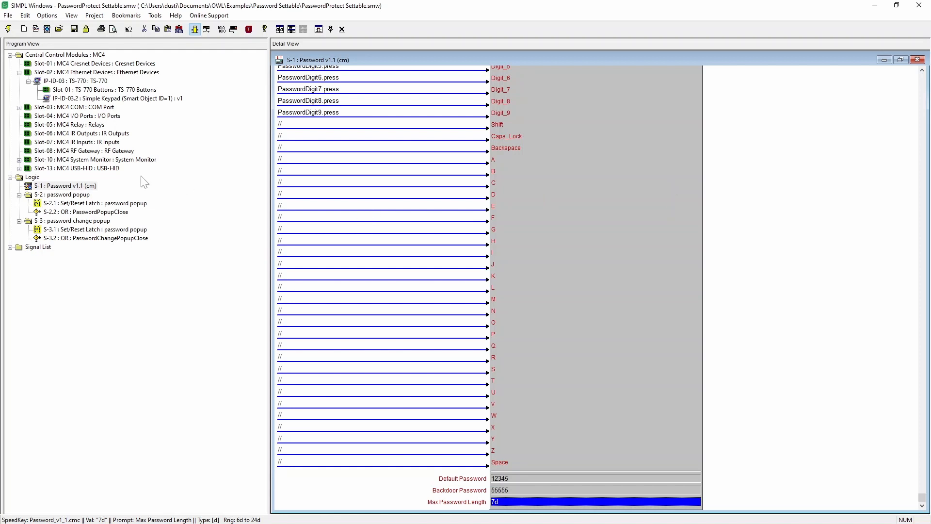
mouse_move(82, 212)
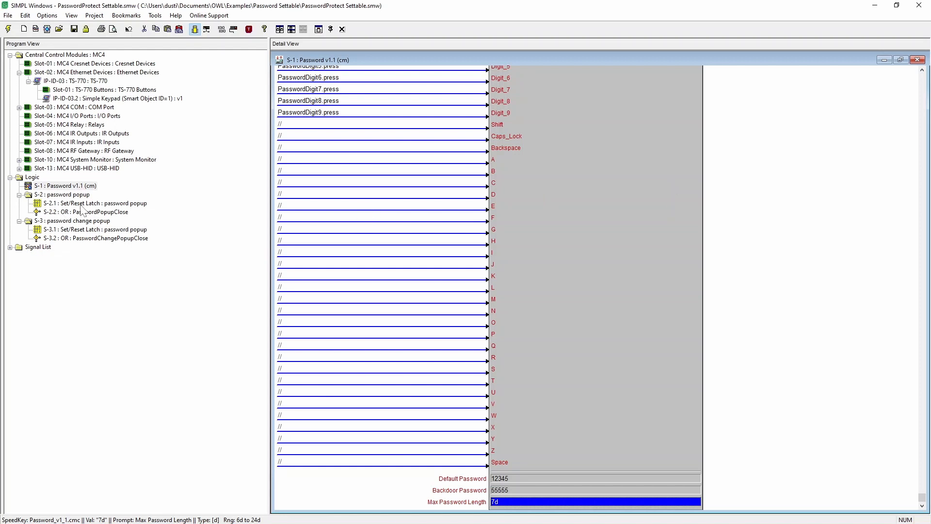
left_click(87, 212)
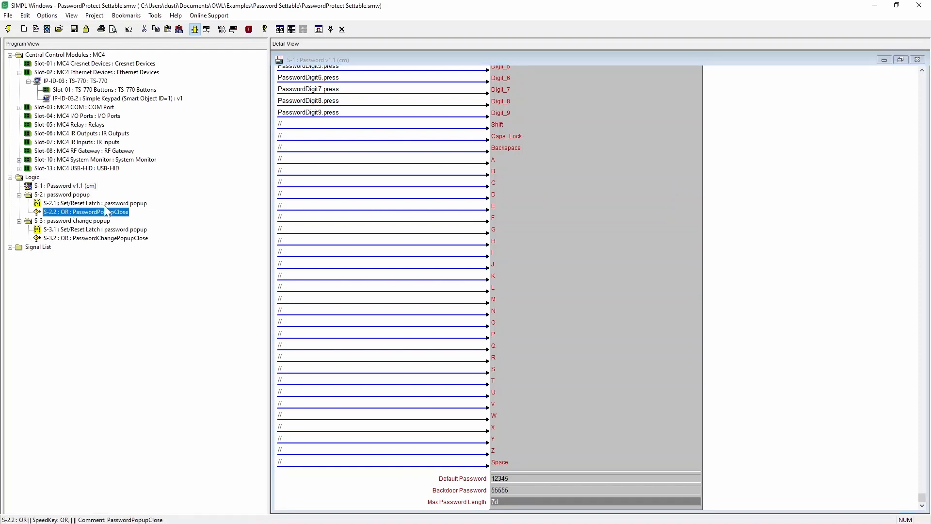
left_click(65, 194)
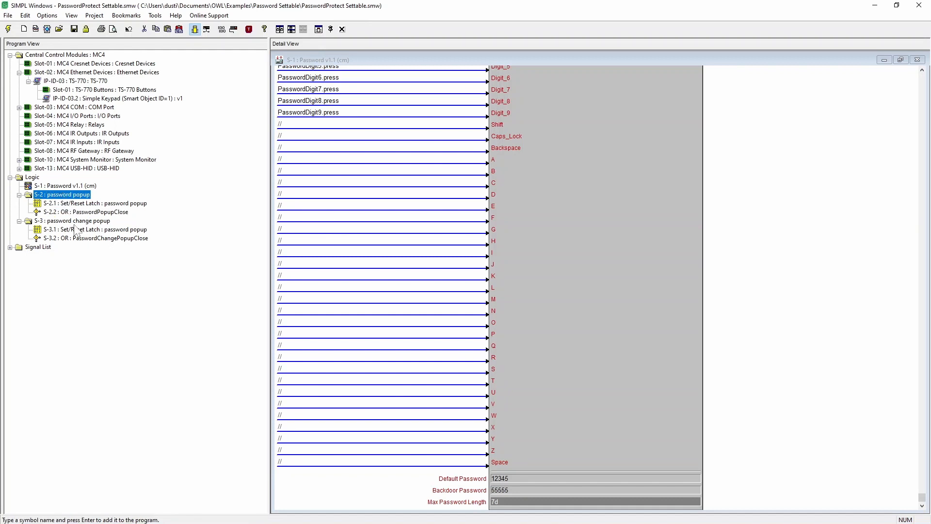
mouse_move(111, 238)
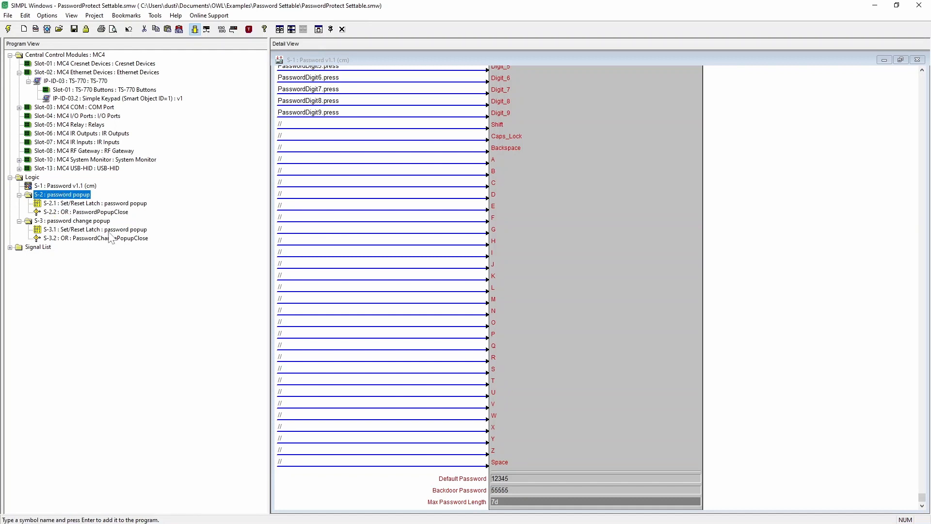
left_click(95, 230)
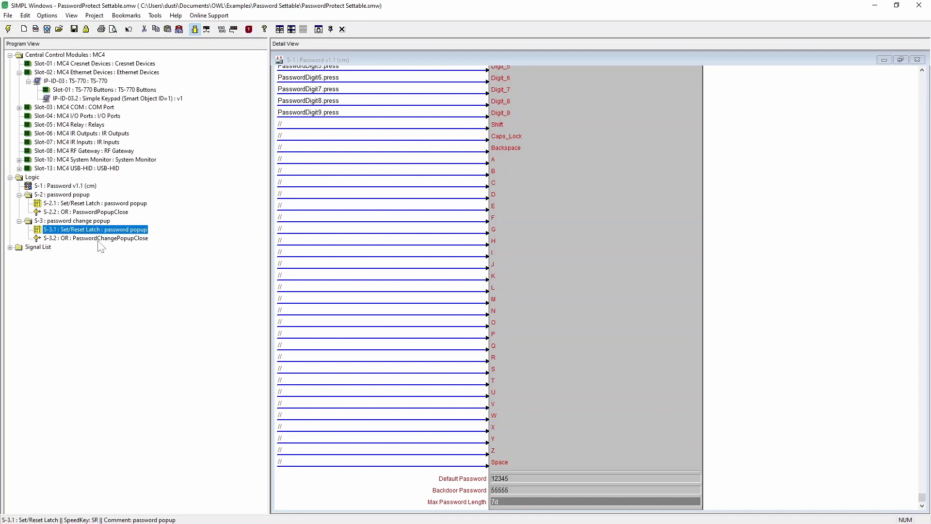
left_click(96, 237)
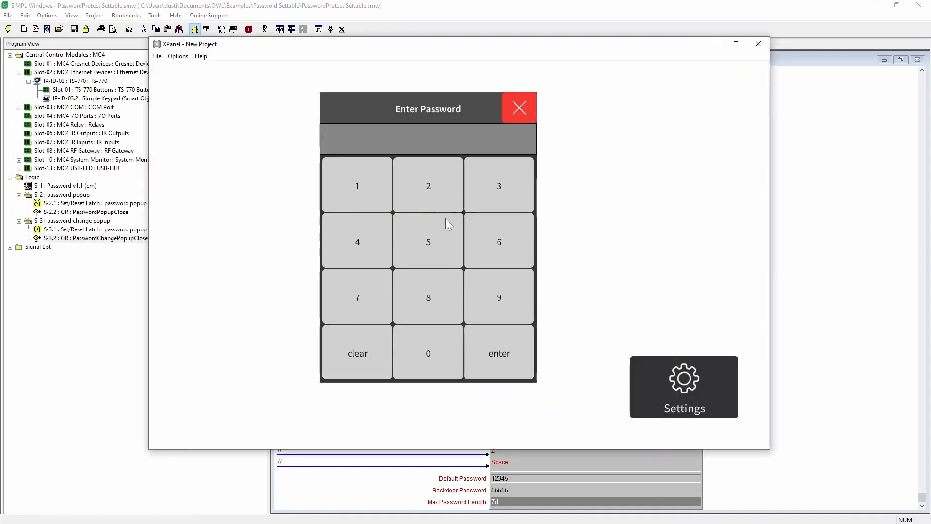
Dismiss the Enter Password and Change Password popups to the Main Page, then minimize XPanel.
left_click(518, 108)
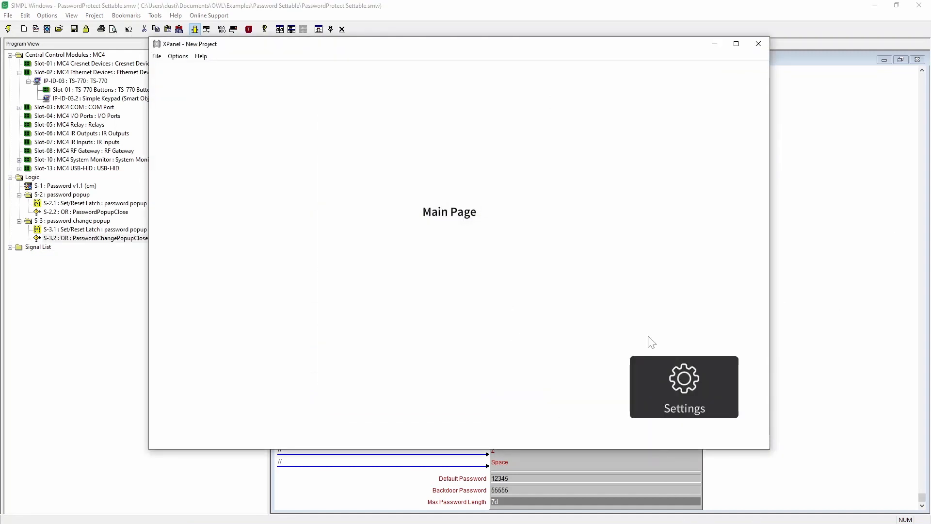
left_click(684, 387)
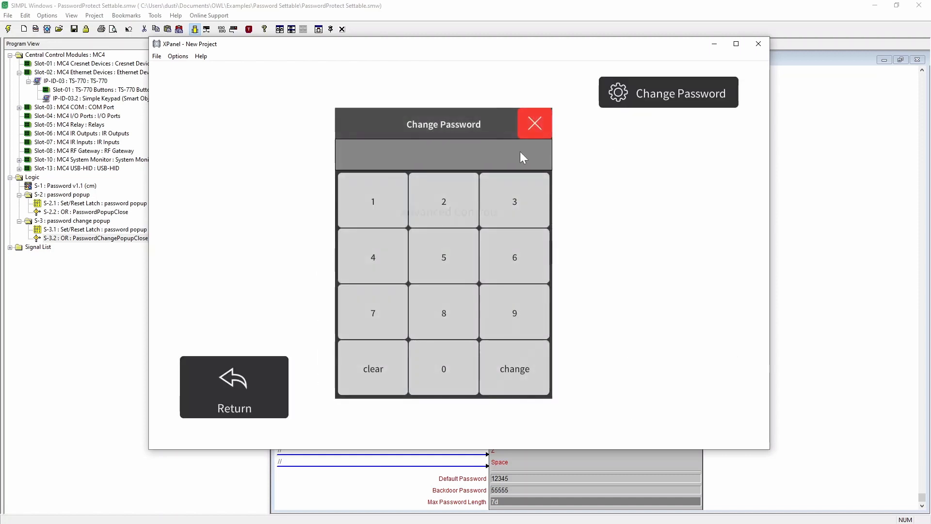
mouse_move(661, 95)
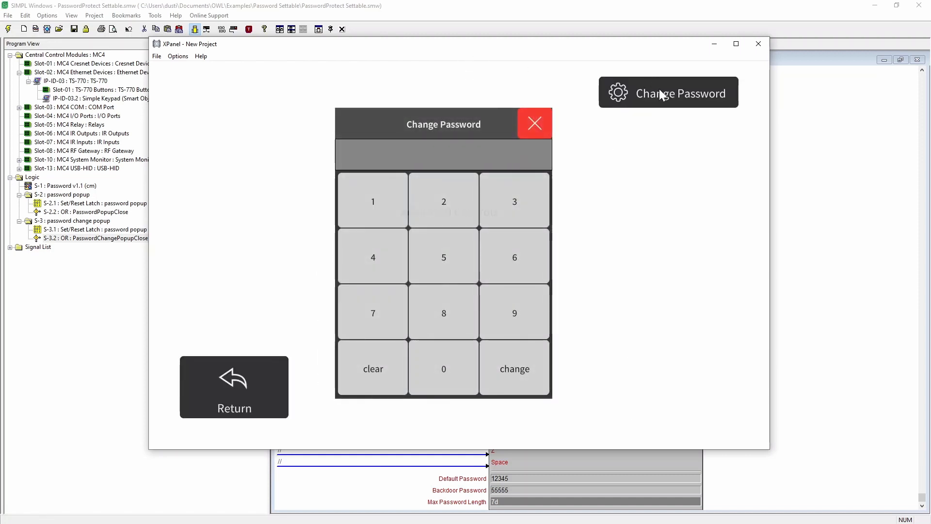
mouse_move(399, 76)
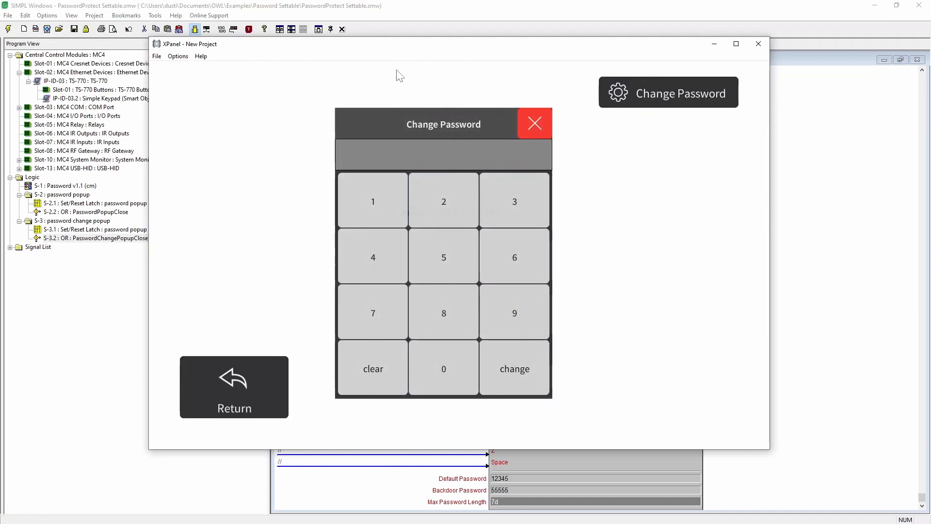
mouse_move(534, 123)
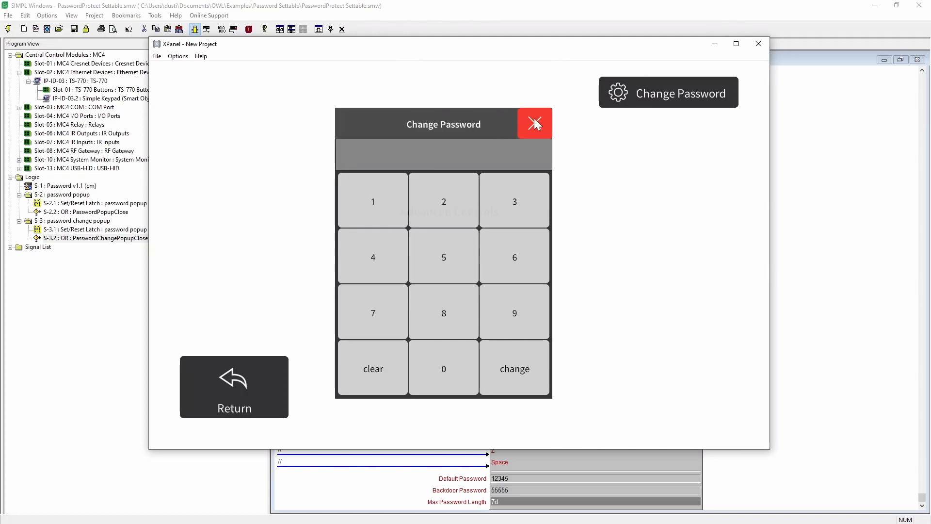
mouse_move(648, 128)
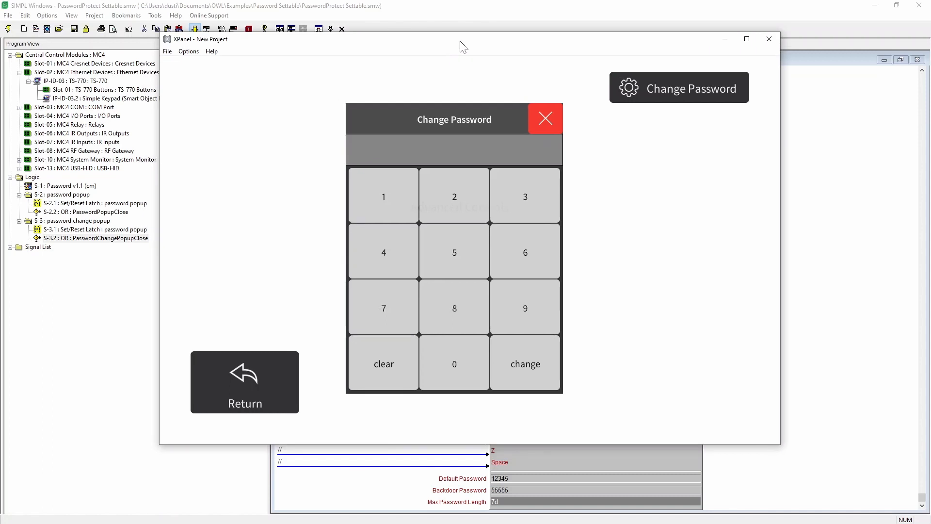
left_click(545, 118)
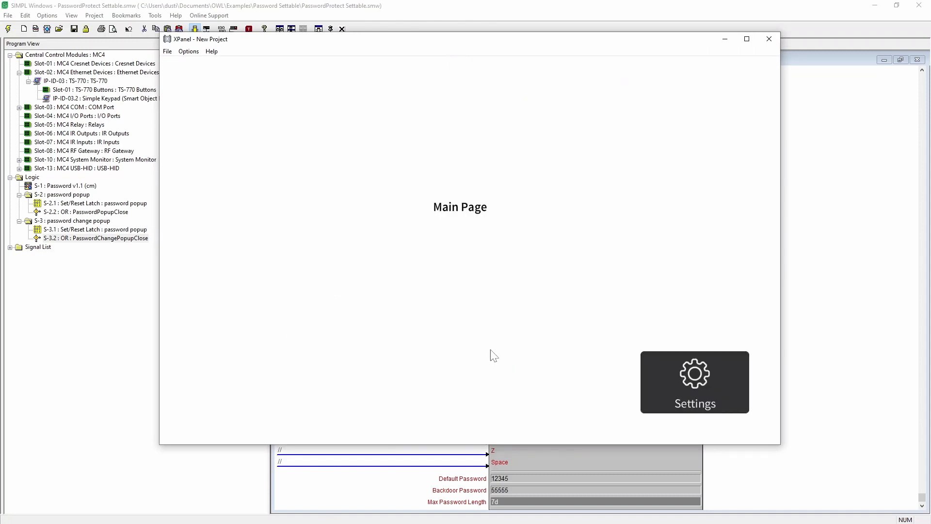
mouse_move(443, 46)
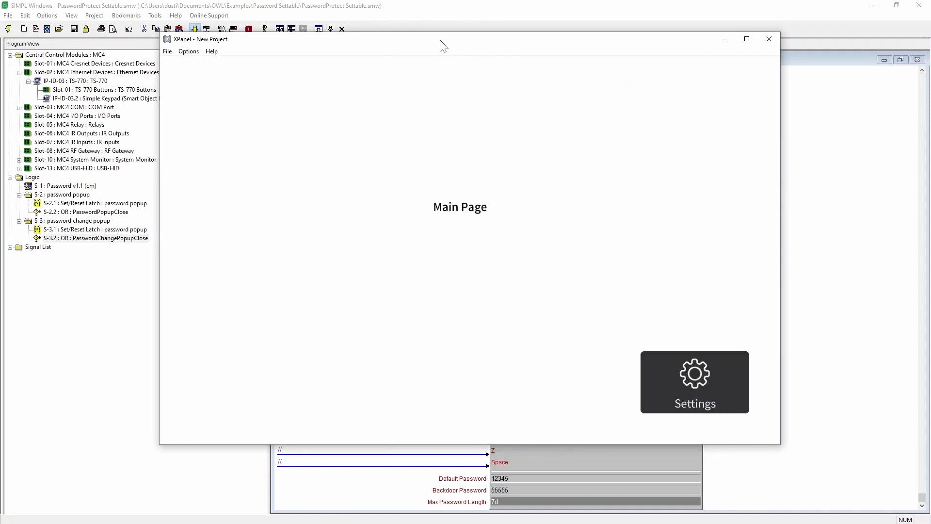
left_click(769, 38)
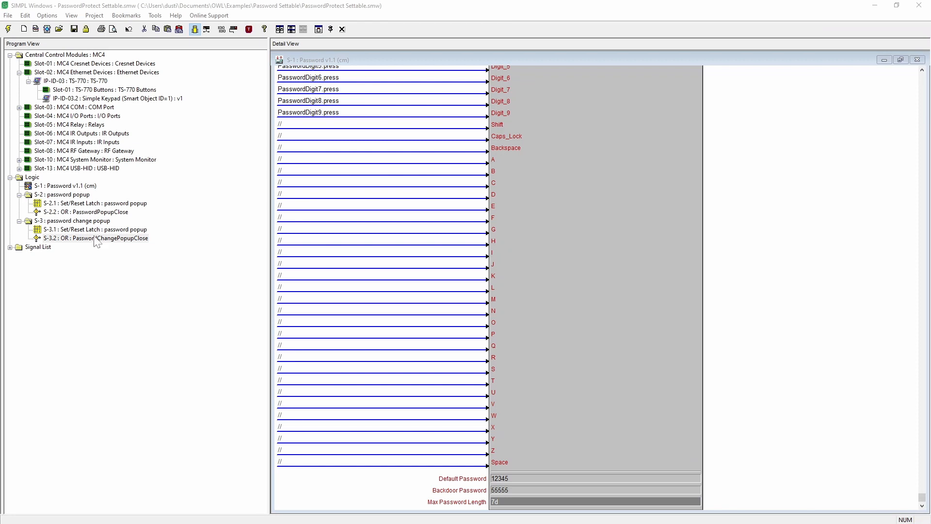
Trace the PasswordChangePopupClose OR's PasswordOk.pulse input and condition output, then open S-3.1 latch.
double_click(95, 238)
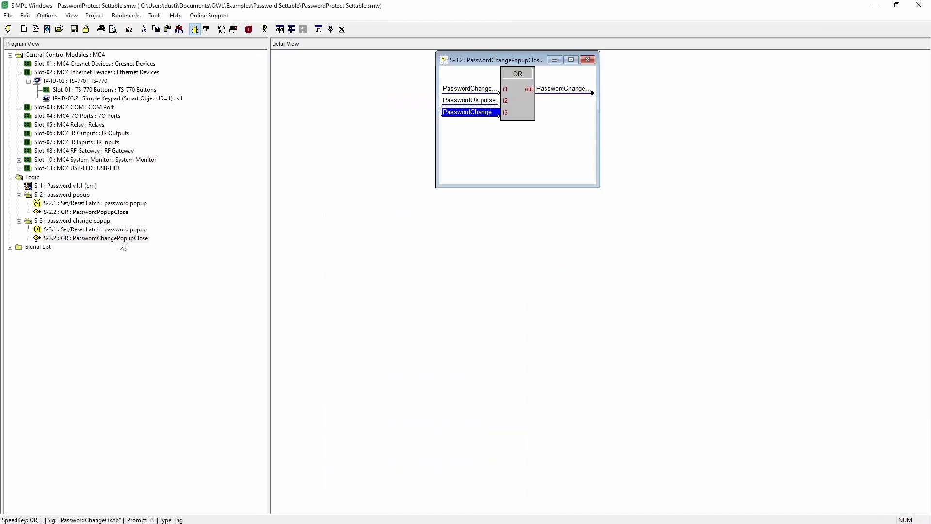
left_click(569, 60)
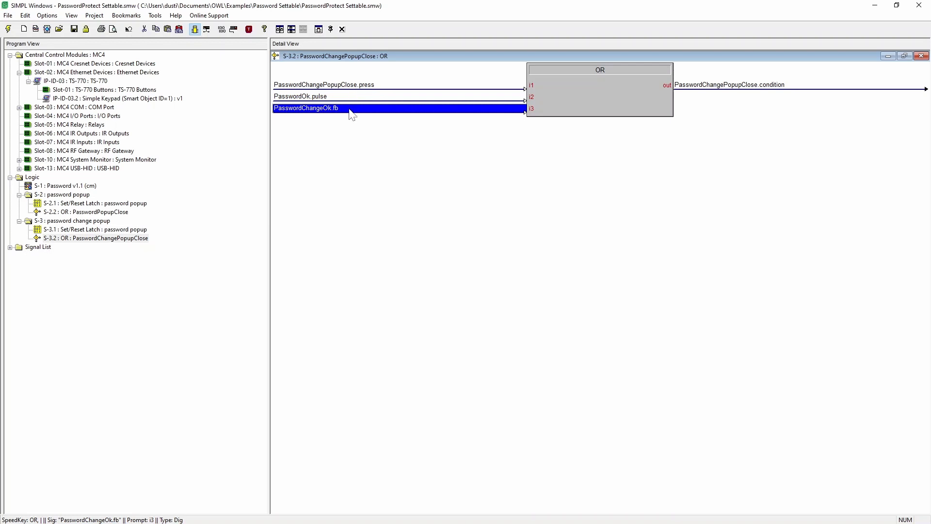
left_click(300, 96)
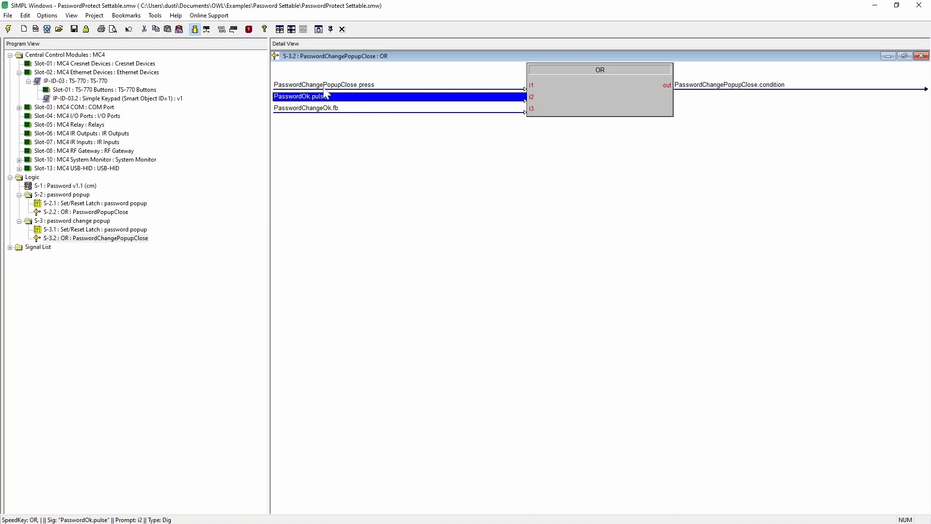
mouse_move(615, 90)
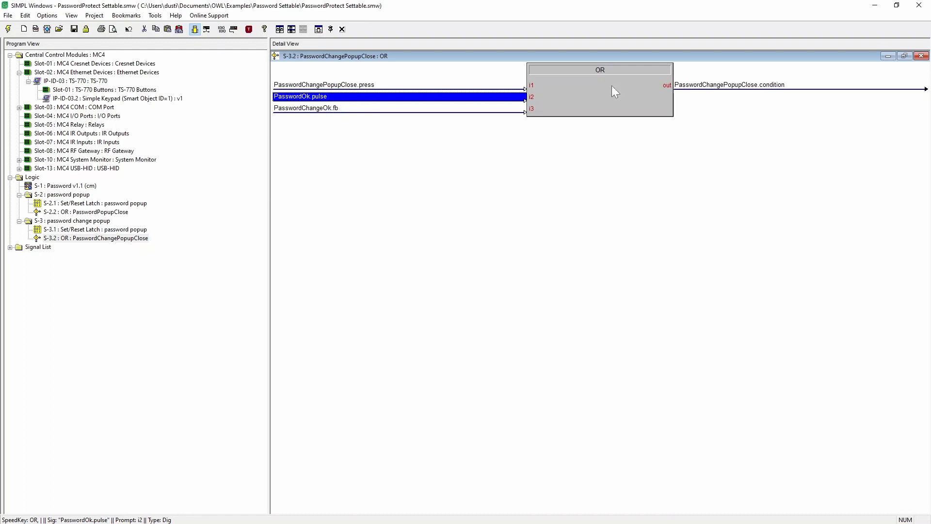
left_click(728, 85)
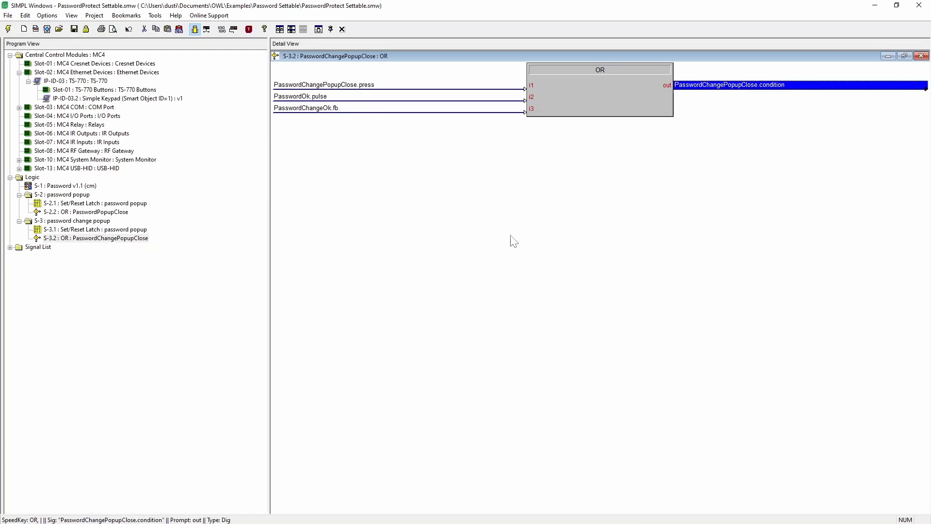
mouse_move(275, 195)
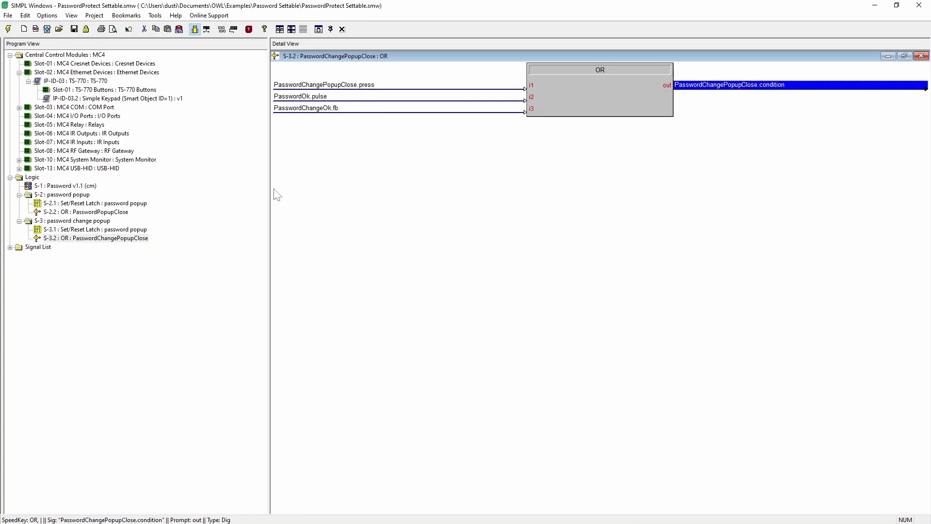
left_click(97, 229)
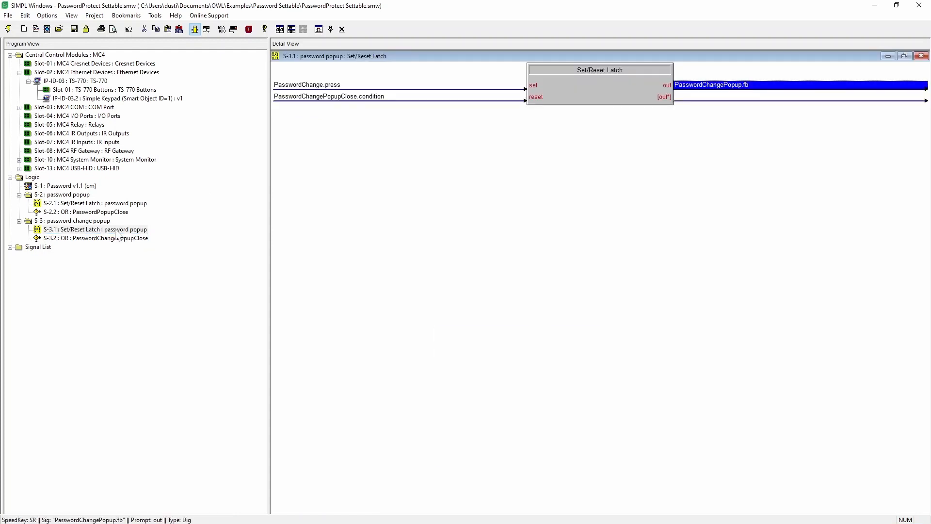
mouse_move(92, 88)
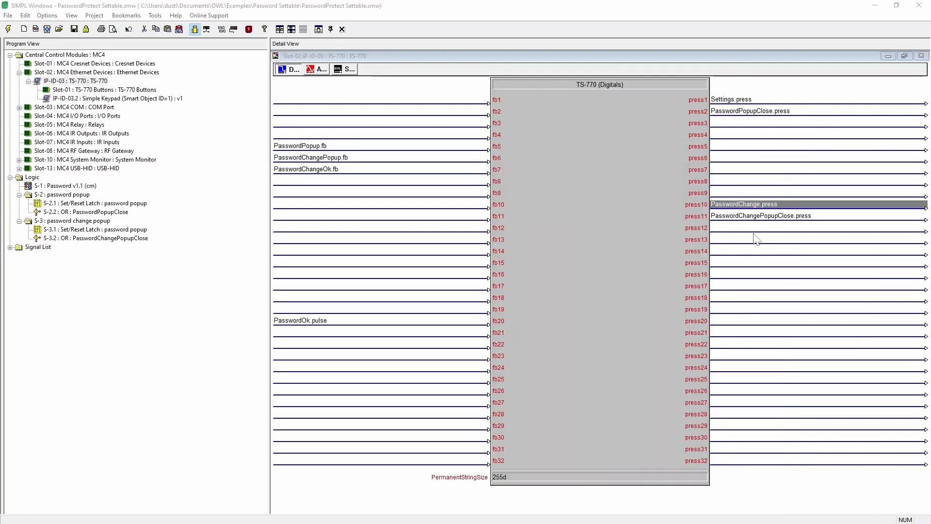
Trace PasswordChangePopup.fb on fb6, view the serial signals, and open the Password v1.1 module.
left_click(772, 215)
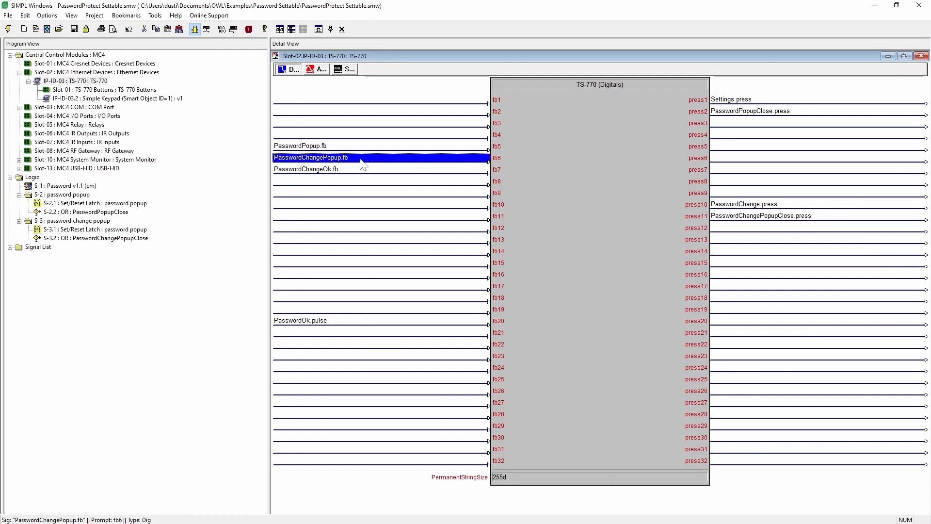
mouse_move(341, 172)
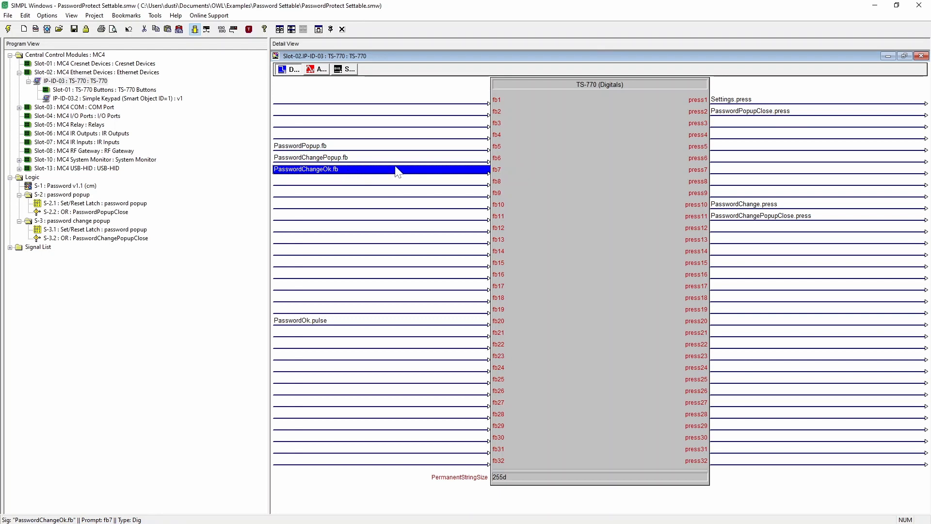
left_click(381, 157)
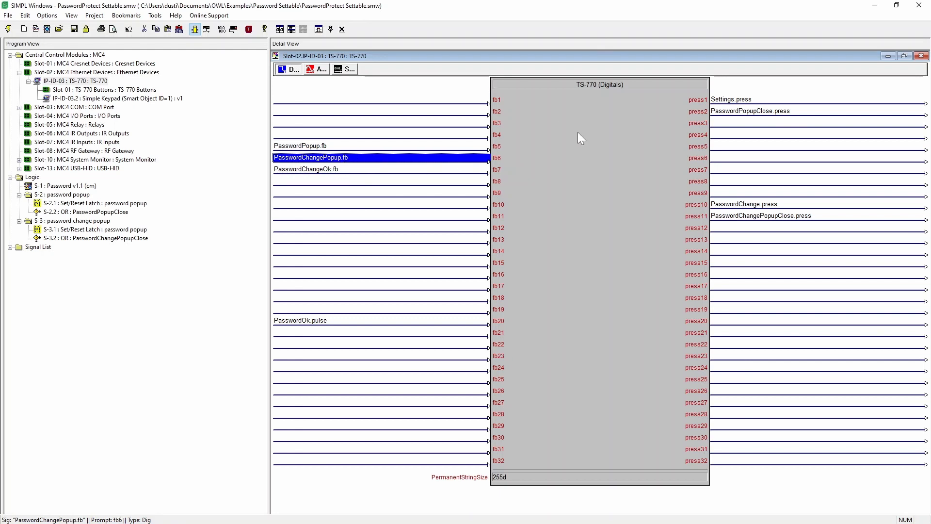
mouse_move(332, 76)
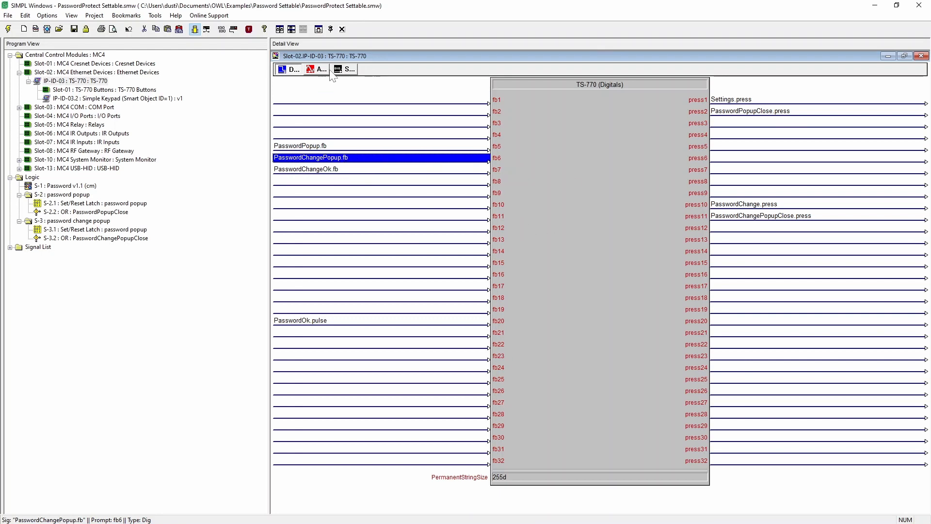
left_click(346, 69)
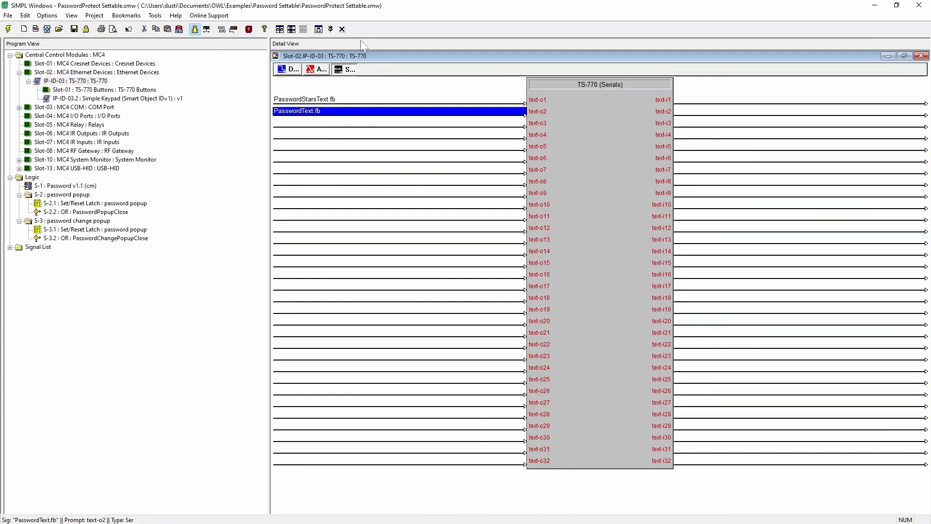
left_click(923, 56)
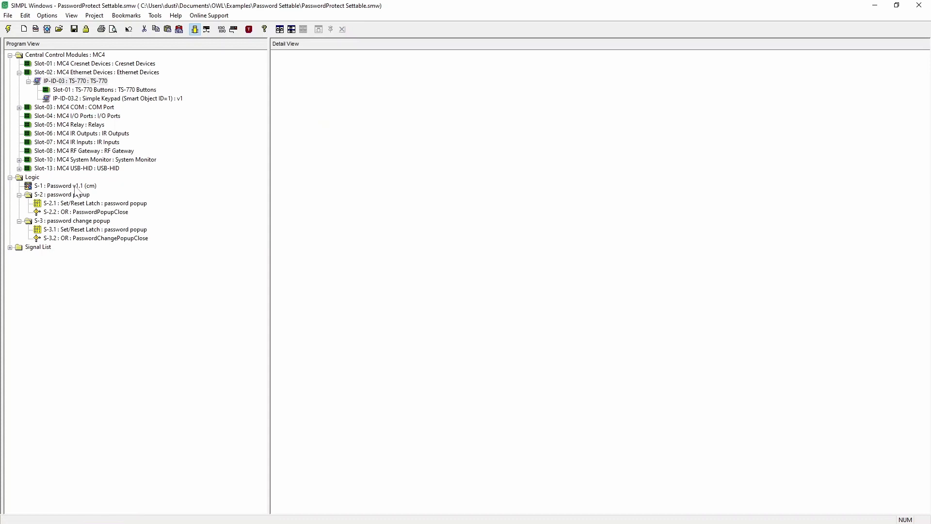
double_click(64, 186)
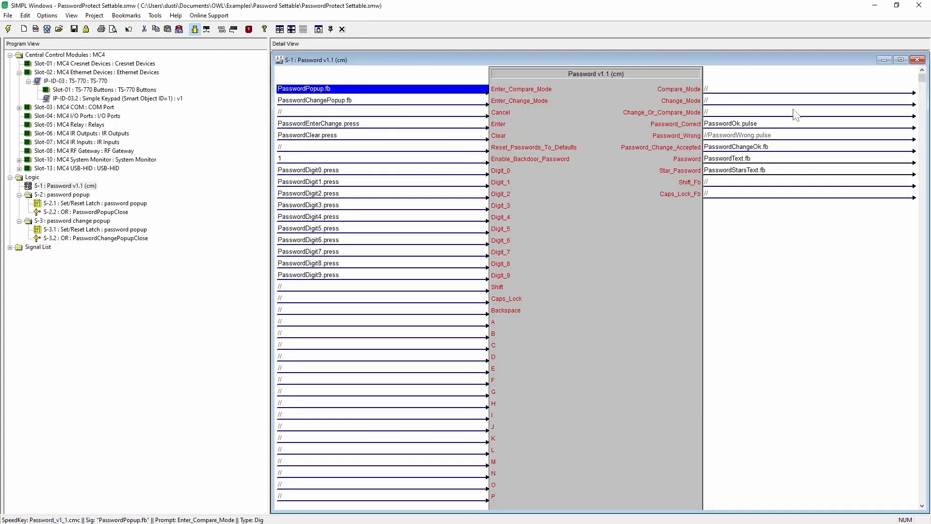
scroll("down", 3)
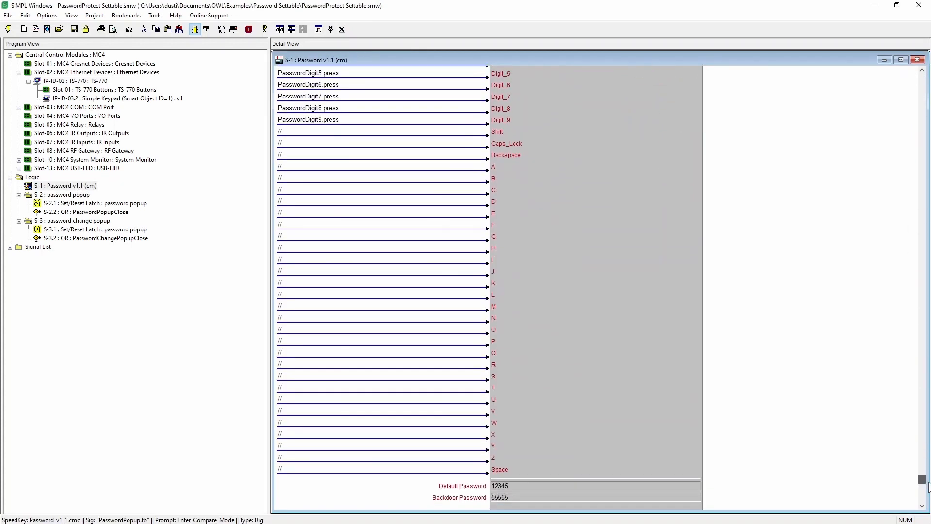
scroll("down", 3)
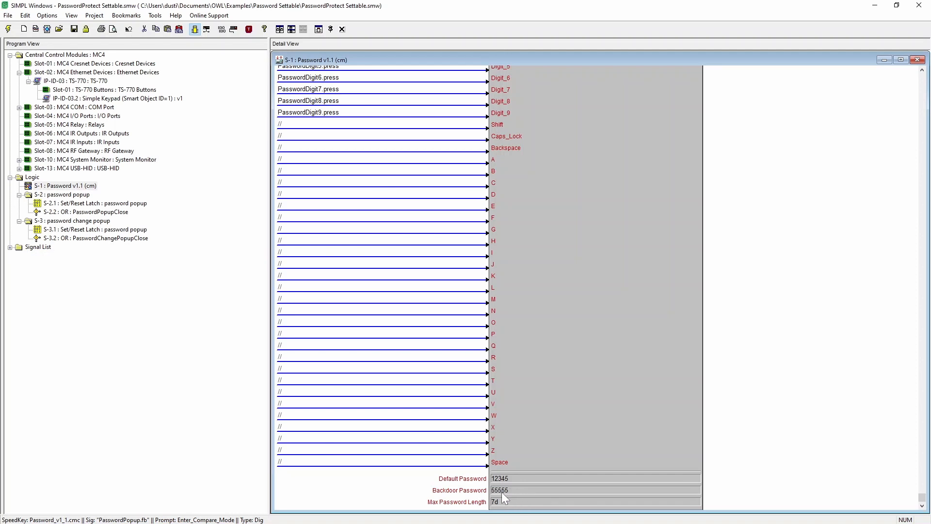
mouse_move(673, 455)
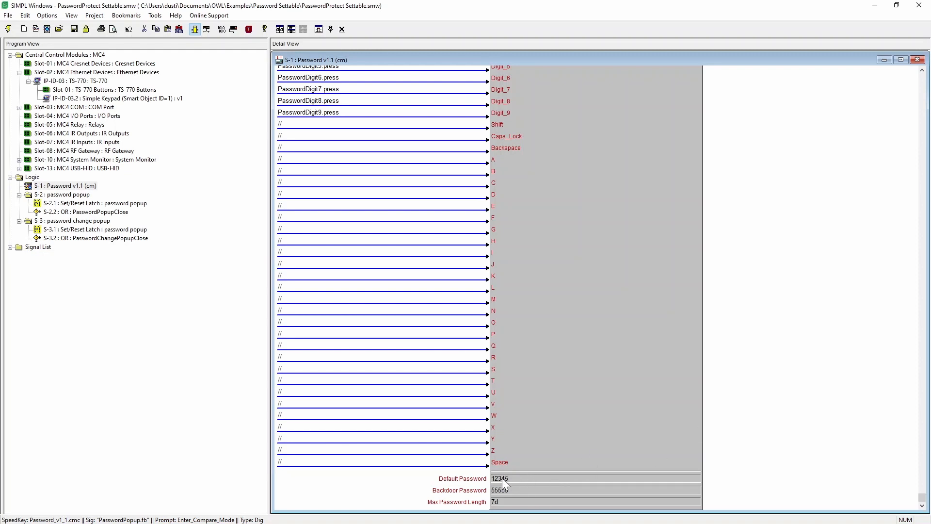
scroll("up", 3)
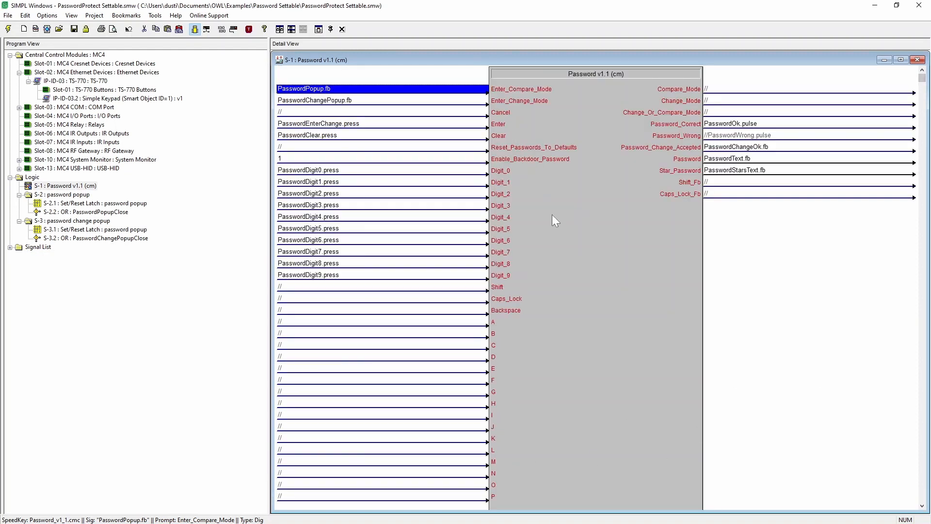
mouse_move(527, 107)
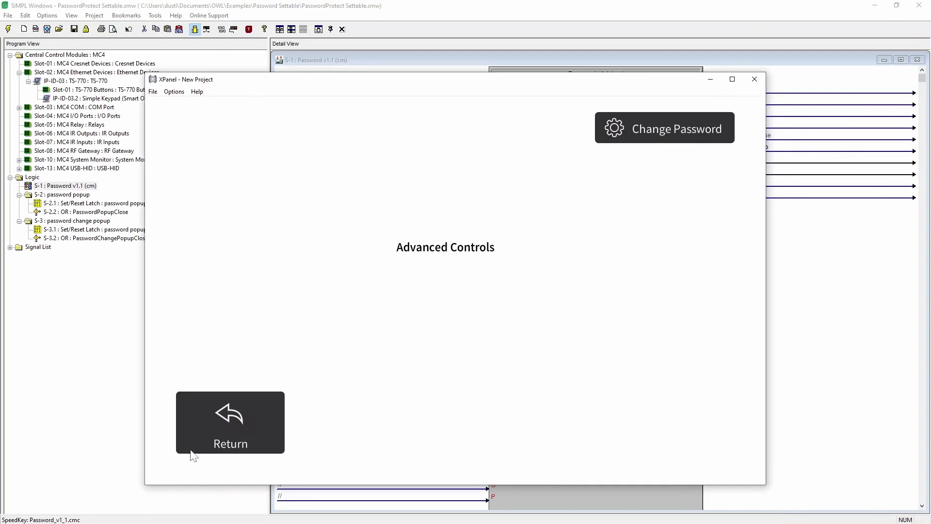
Unlock Advanced Controls again and enter 22 on the Change Password keypad.
left_click(664, 127)
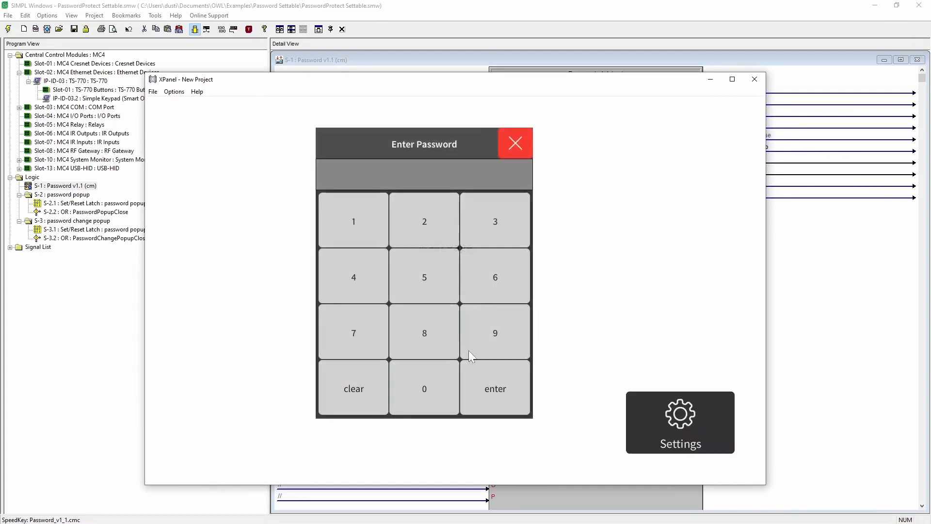
mouse_move(419, 232)
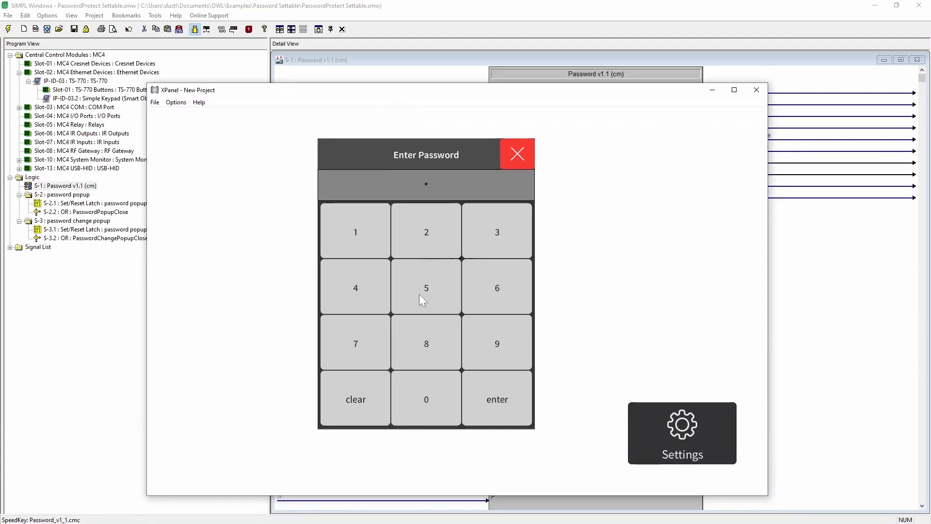
left_click(497, 399)
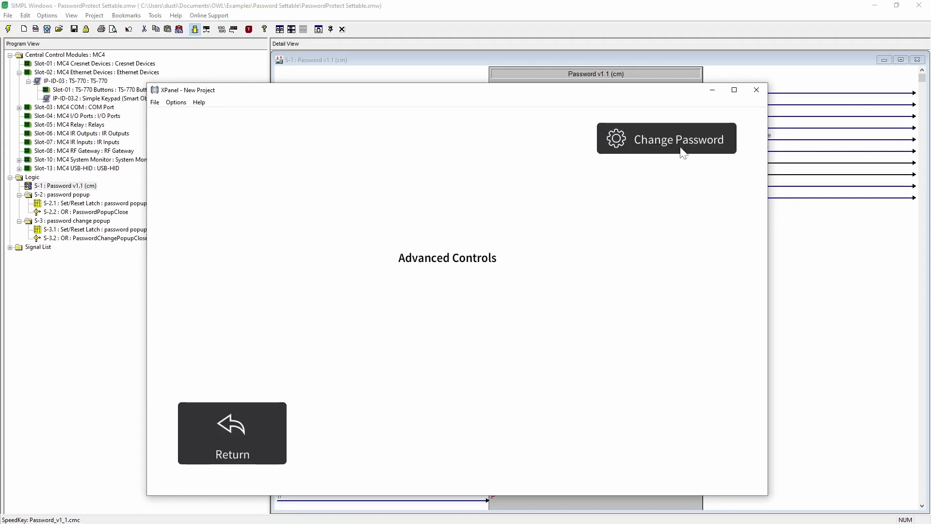
left_click(666, 138)
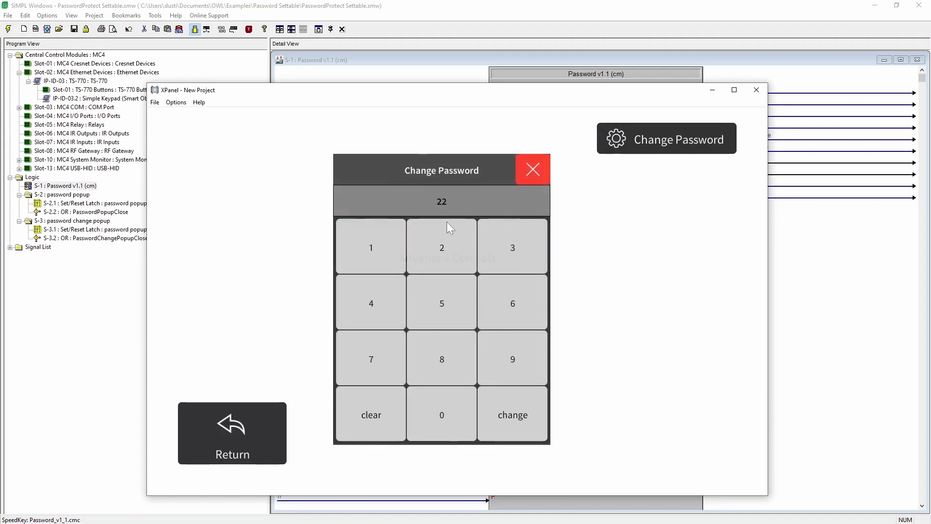
mouse_move(482, 106)
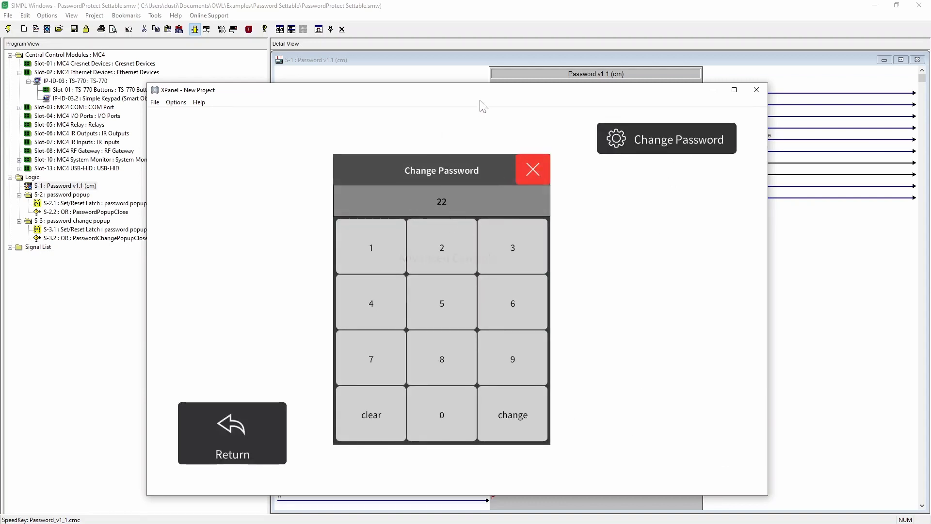
left_click(757, 90)
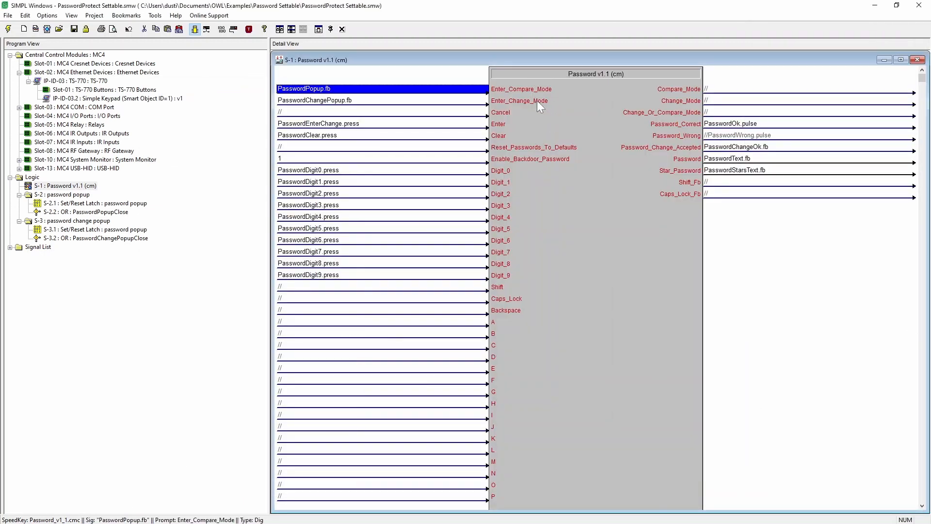
mouse_move(398, 106)
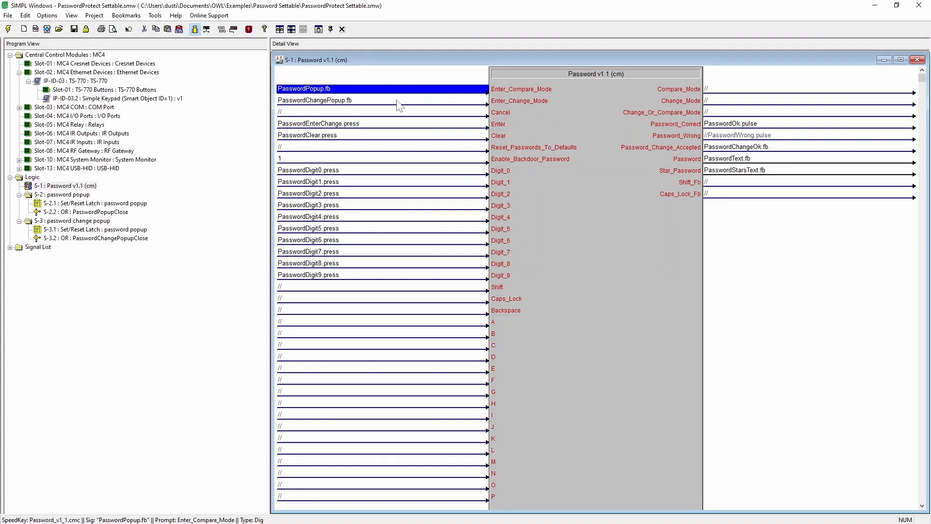
mouse_move(370, 138)
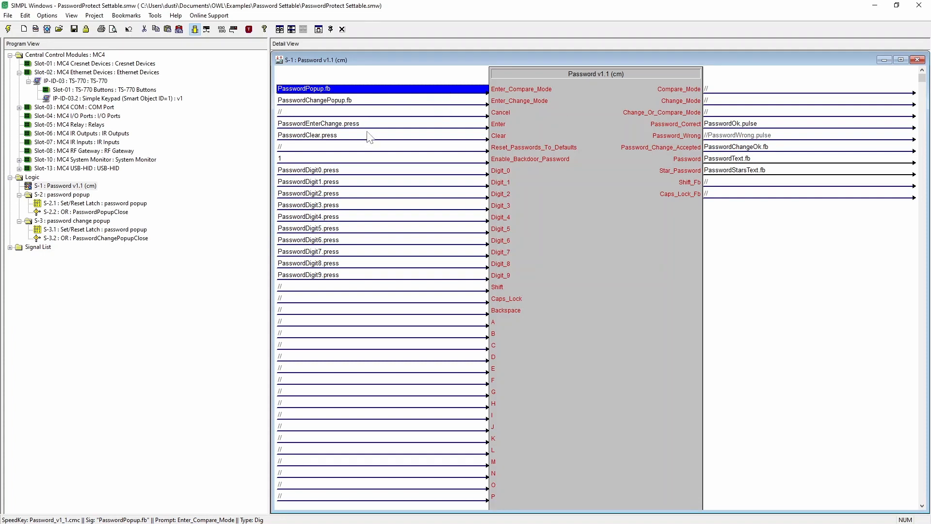
Inspect the PasswordEnterChange.press signal on the Password module's Enter input, then return to XPanel.
left_click(318, 123)
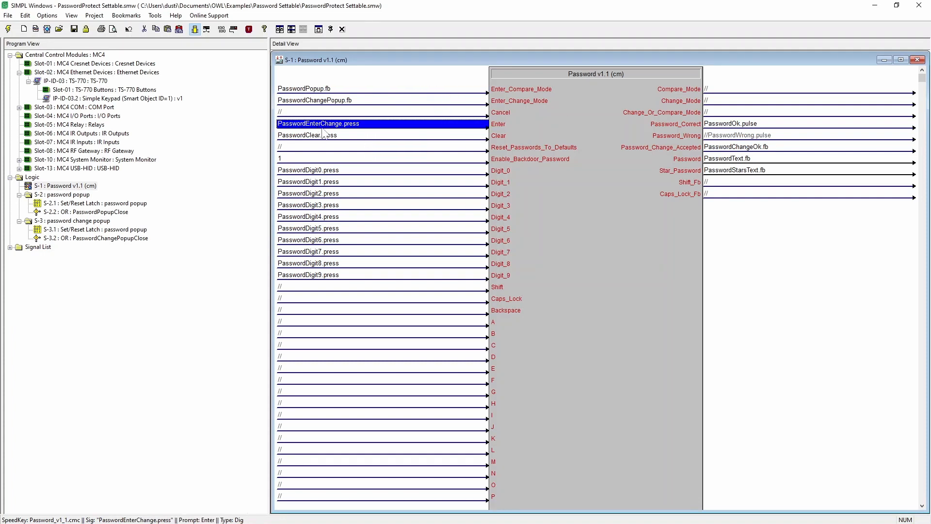
mouse_move(365, 134)
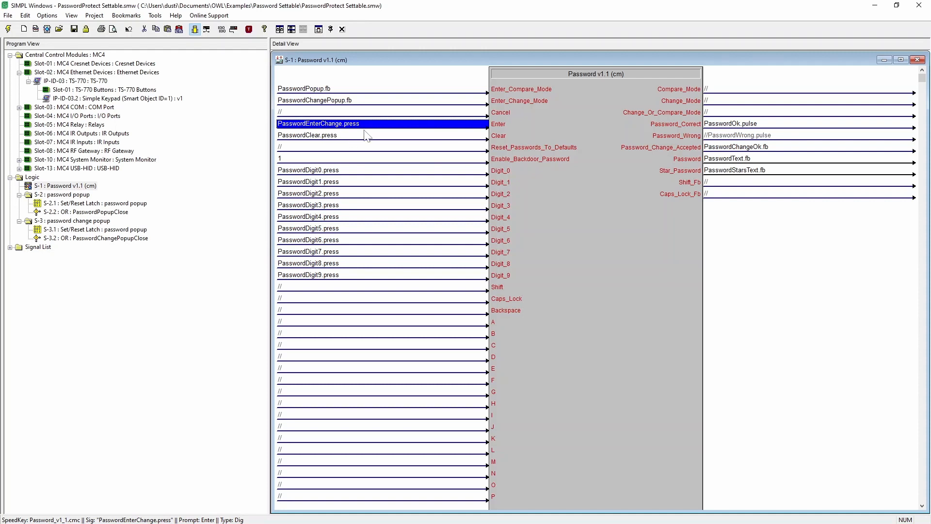
mouse_move(756, 122)
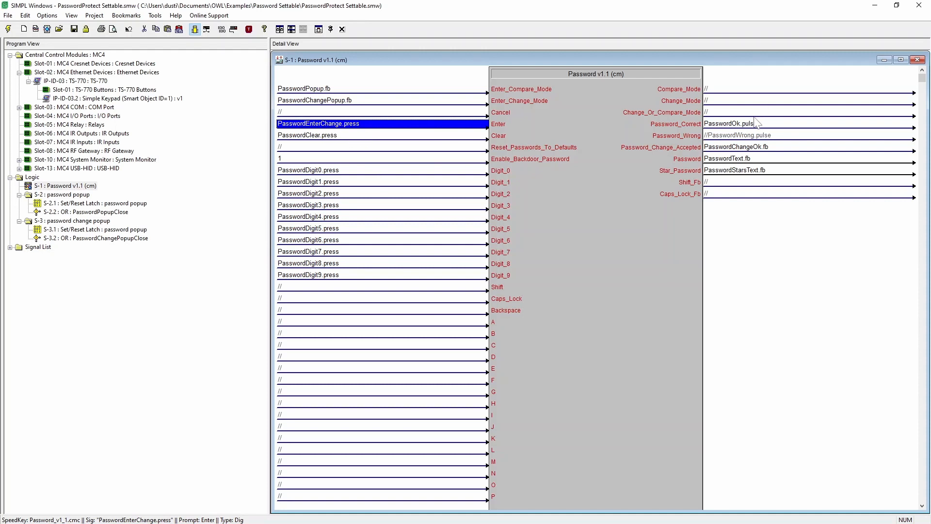
mouse_move(649, 153)
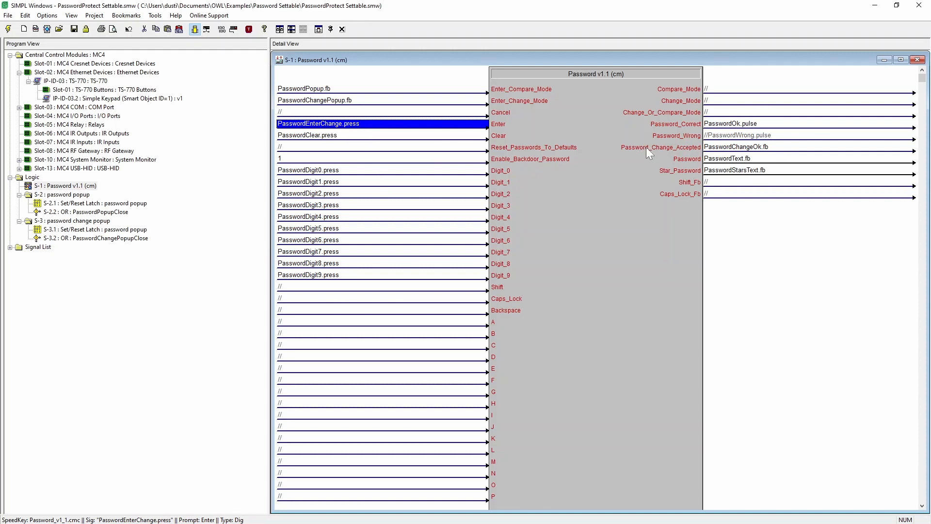
left_click(735, 147)
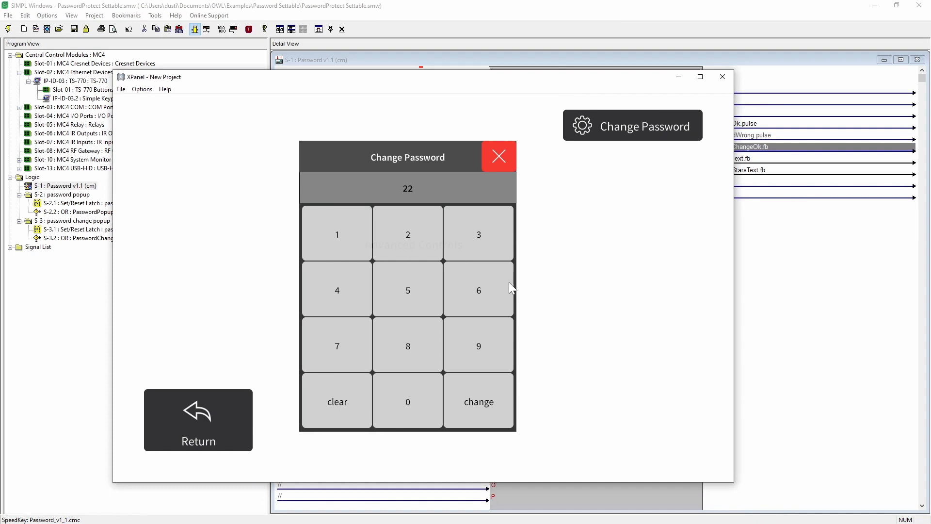
Complete the new user password as 222 and submit the change.
left_click(407, 232)
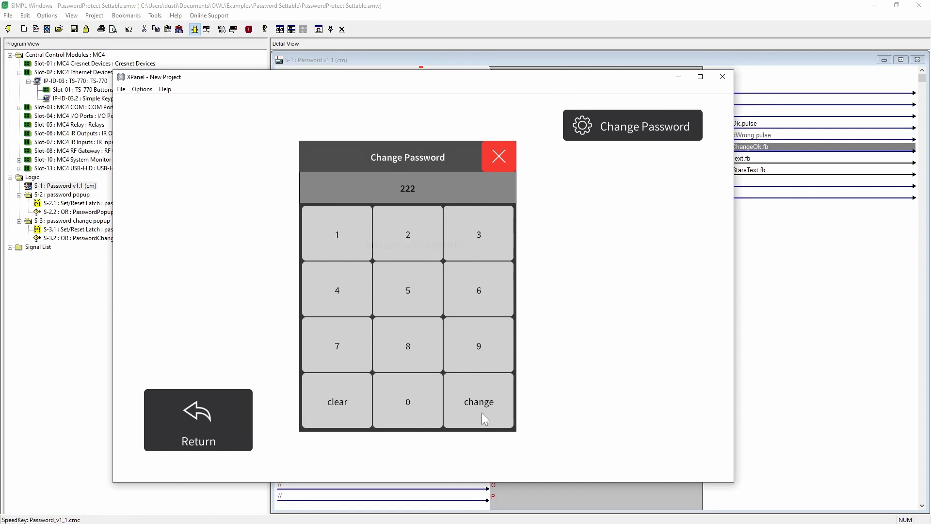
left_click(498, 156)
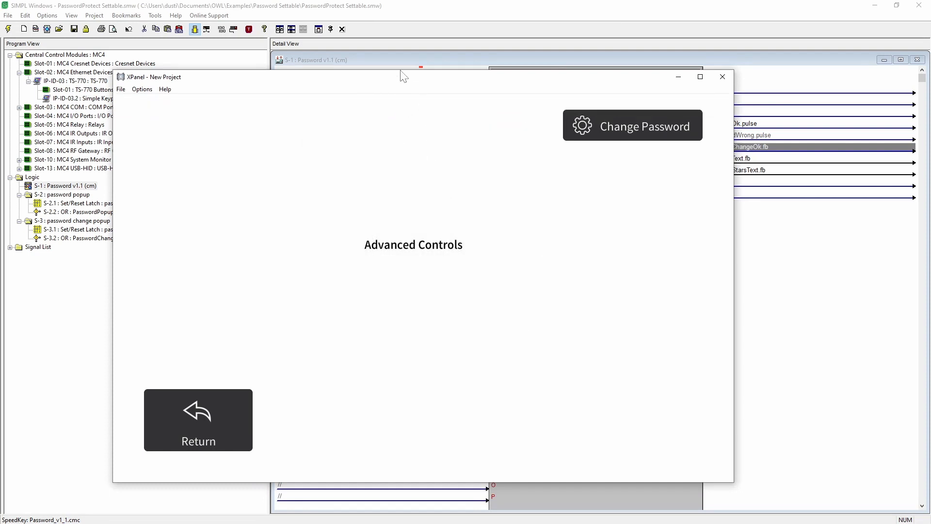
left_click(722, 77)
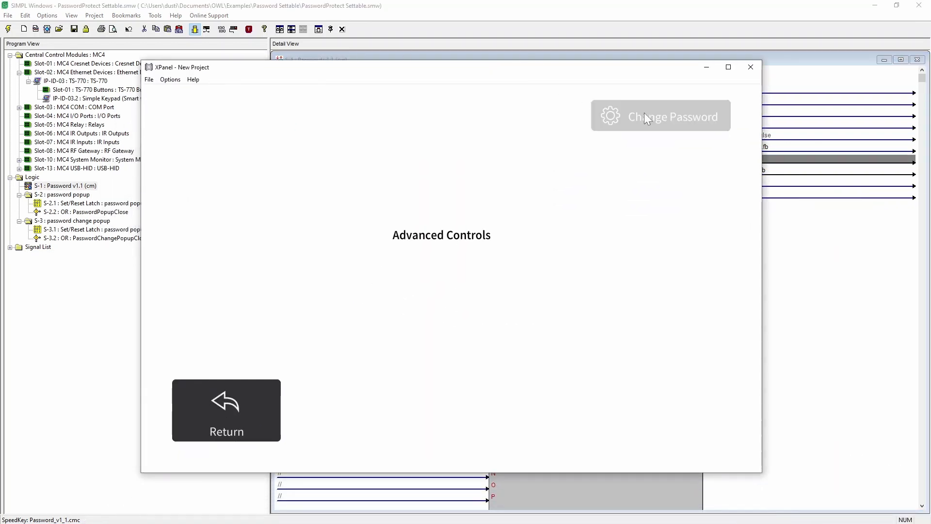
Reopen the Change Password keypad, clear it, and enter 33.
left_click(659, 116)
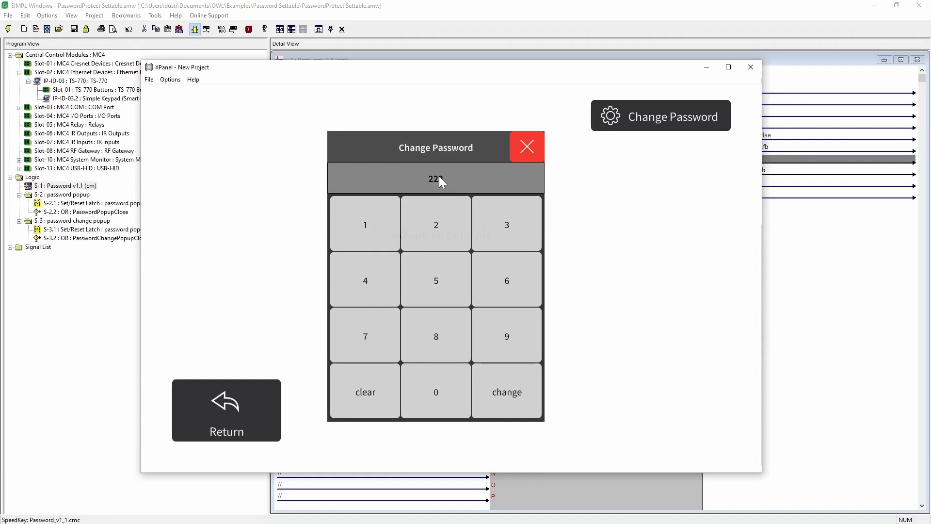
left_click(436, 225)
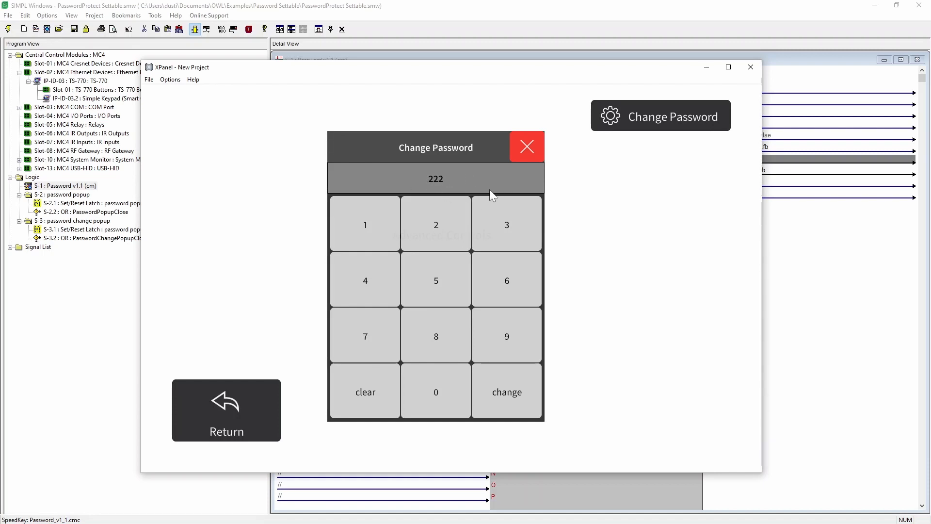
left_click(365, 392)
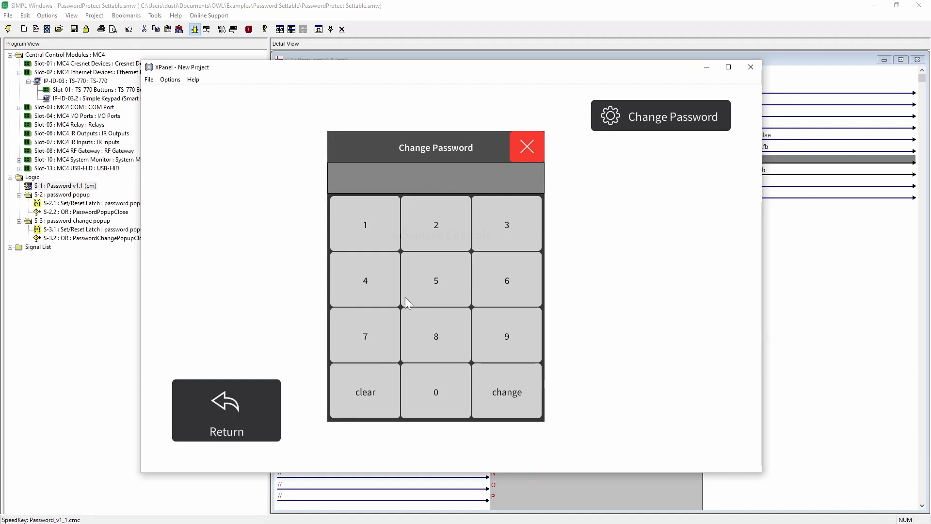
left_click(506, 225)
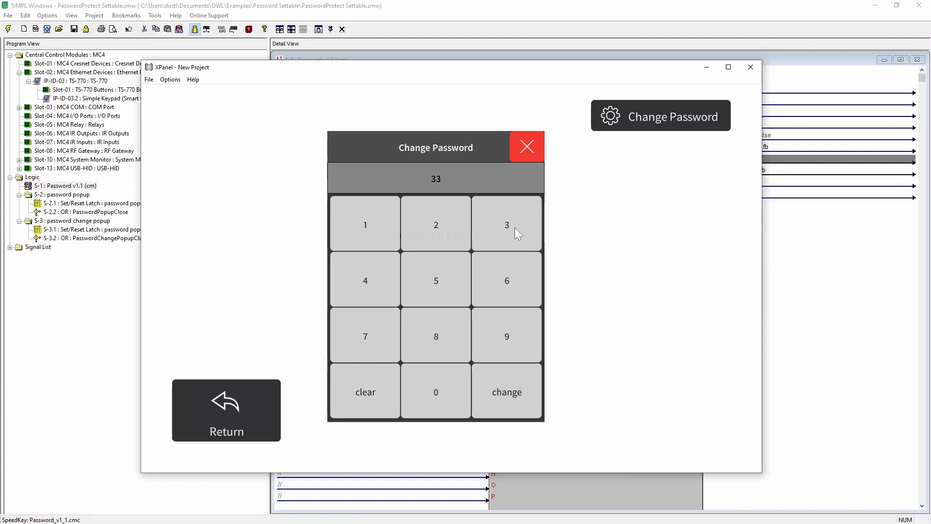
left_click(525, 147)
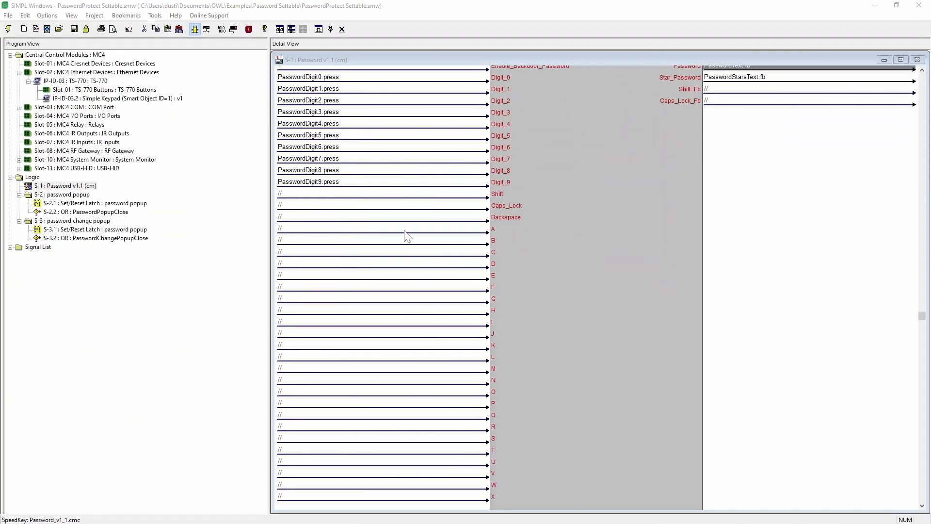
scroll("down", 3)
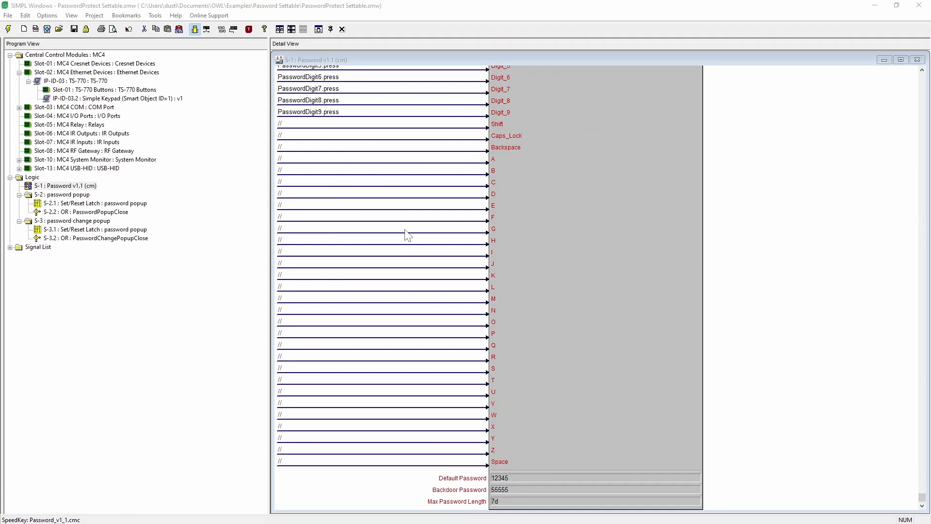
mouse_move(402, 228)
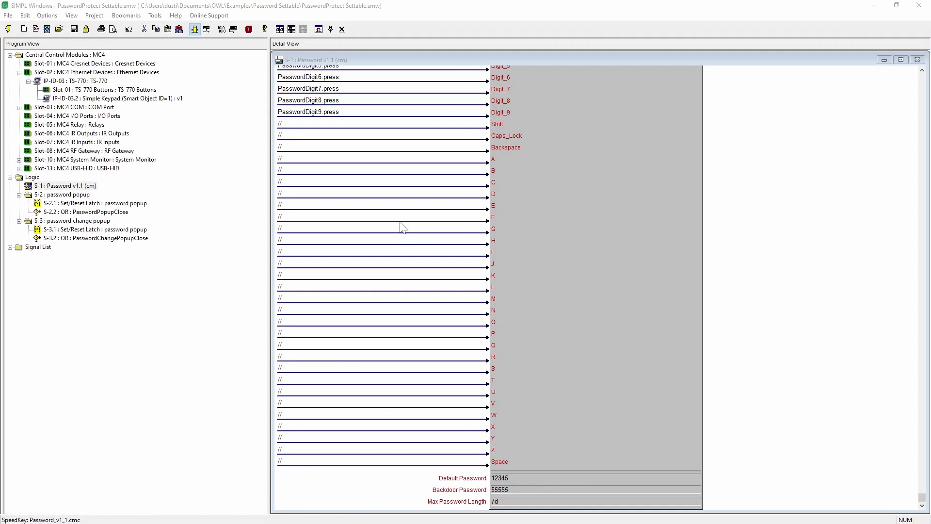
mouse_move(336, 135)
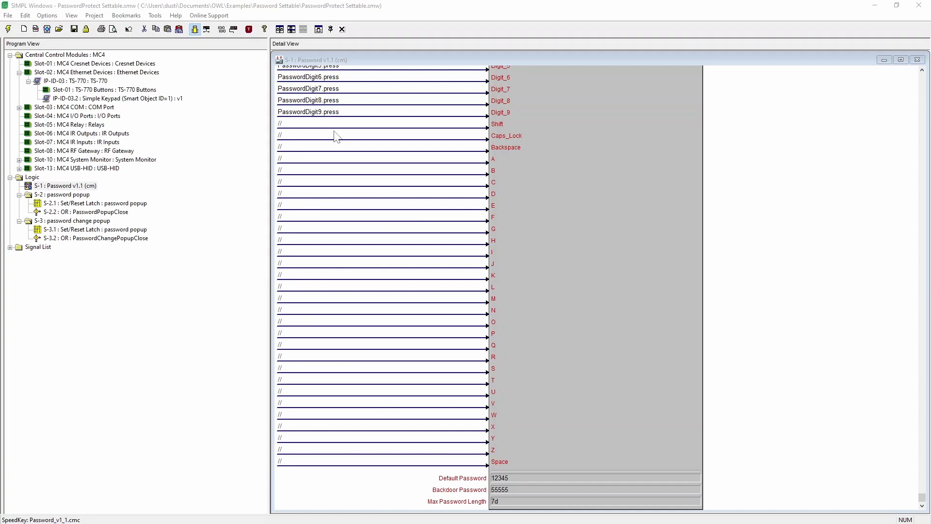
mouse_move(526, 487)
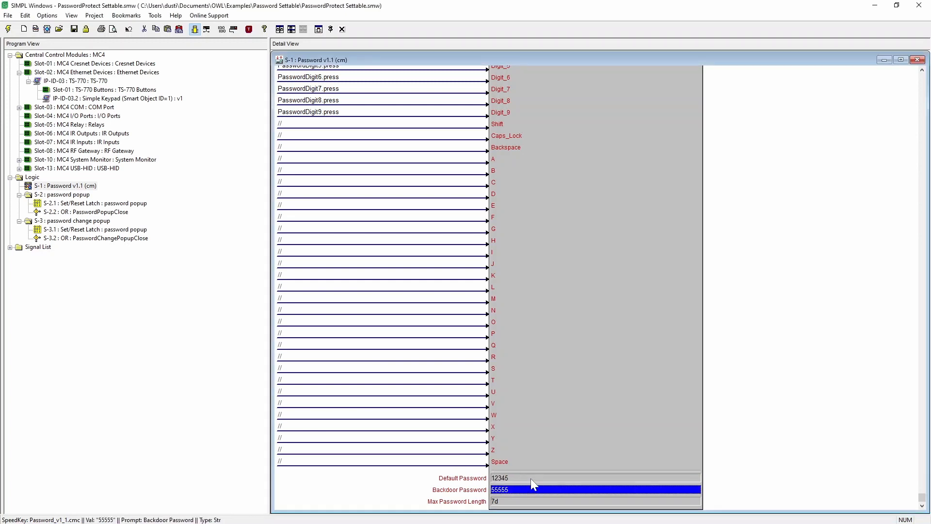
left_click(594, 477)
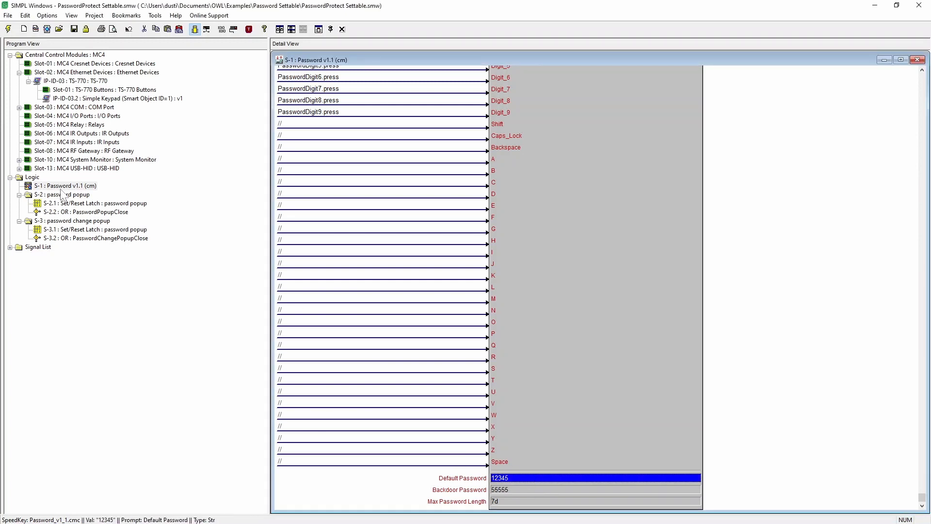
mouse_move(143, 177)
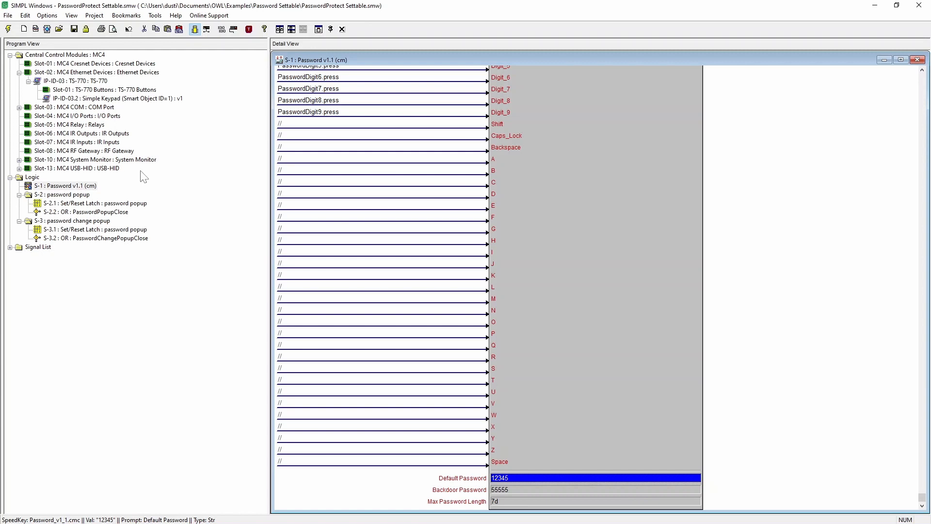
mouse_move(138, 172)
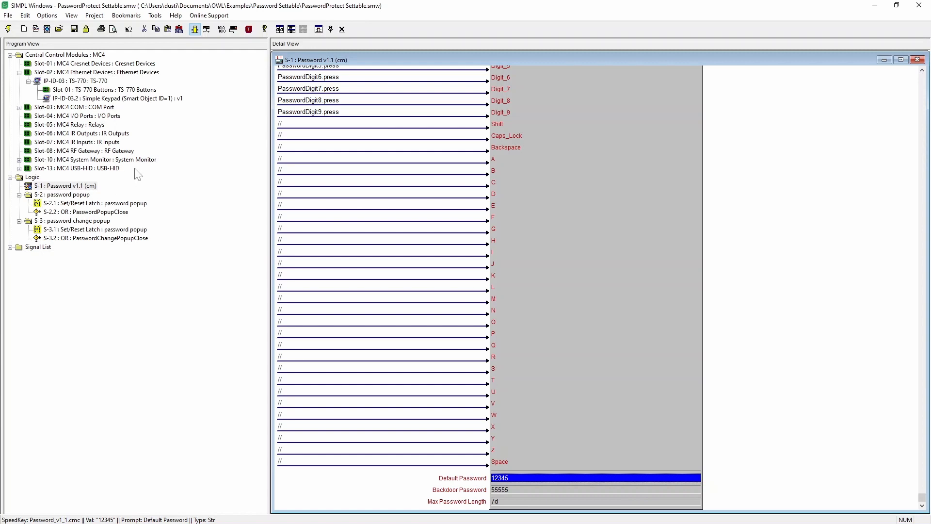
mouse_move(395, 222)
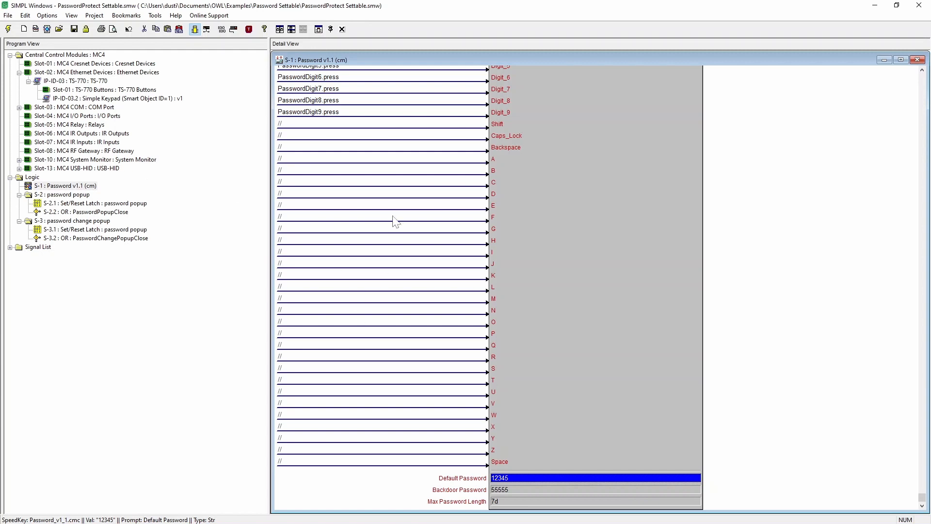
mouse_move(395, 221)
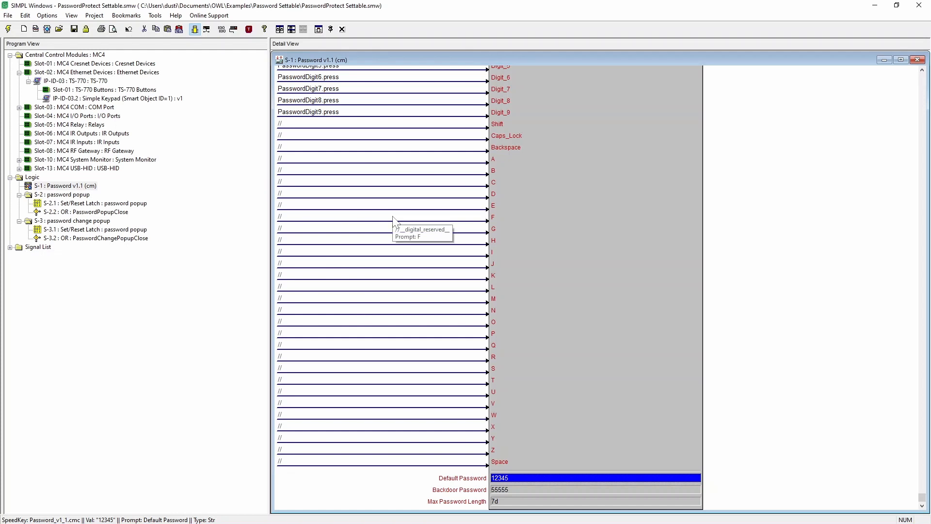
mouse_move(291, 144)
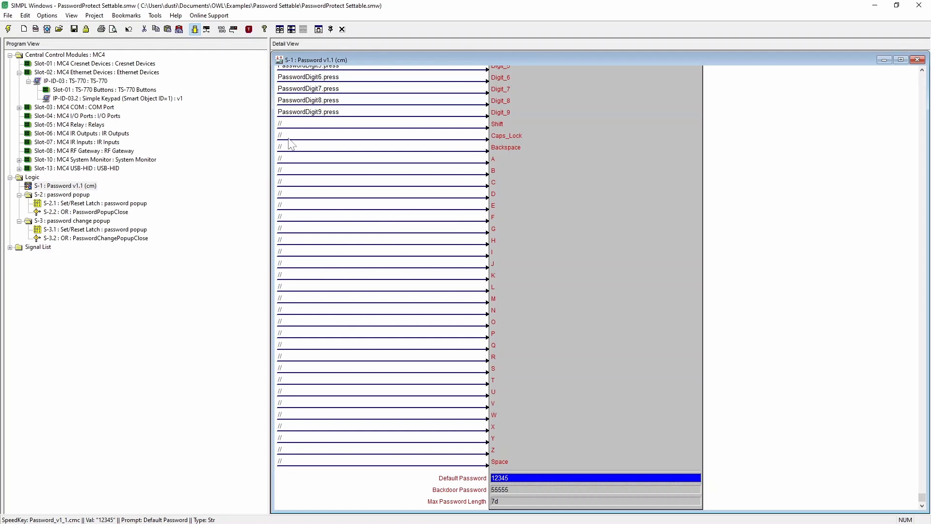
mouse_move(346, 235)
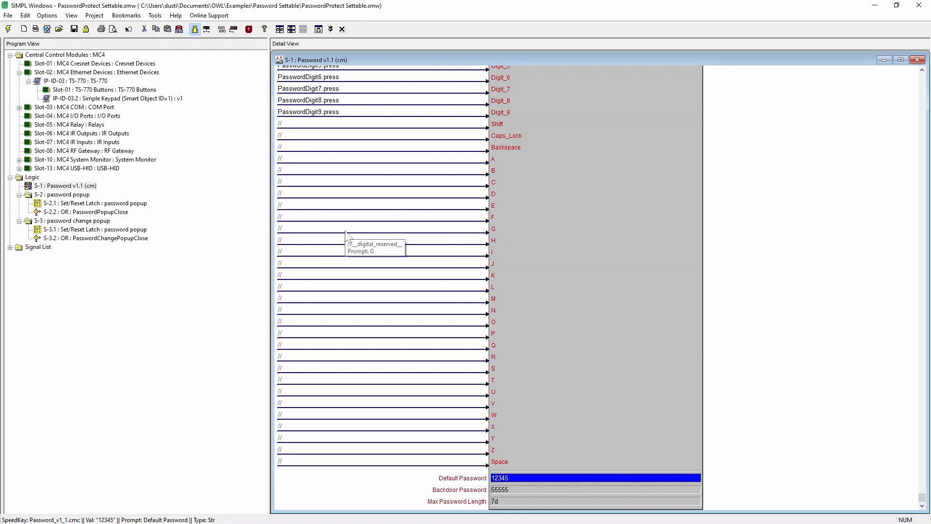
mouse_move(482, 487)
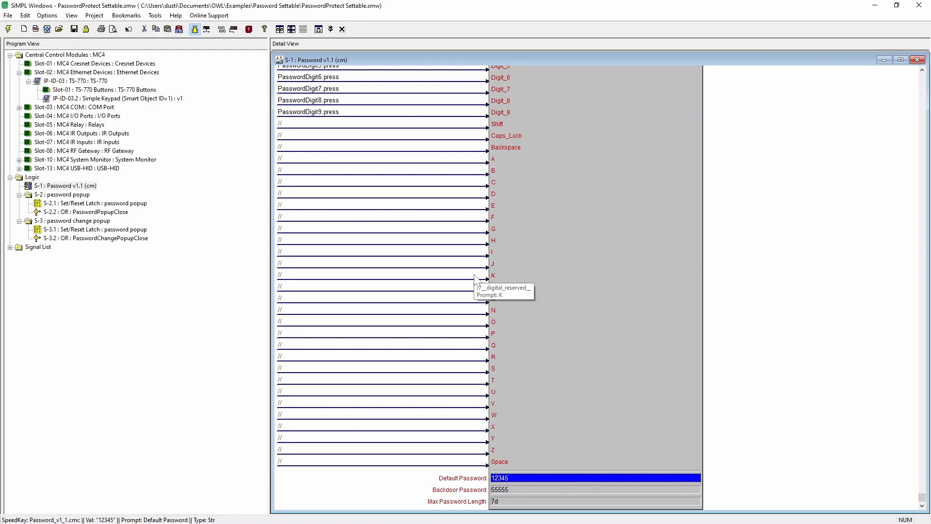
mouse_move(779, 189)
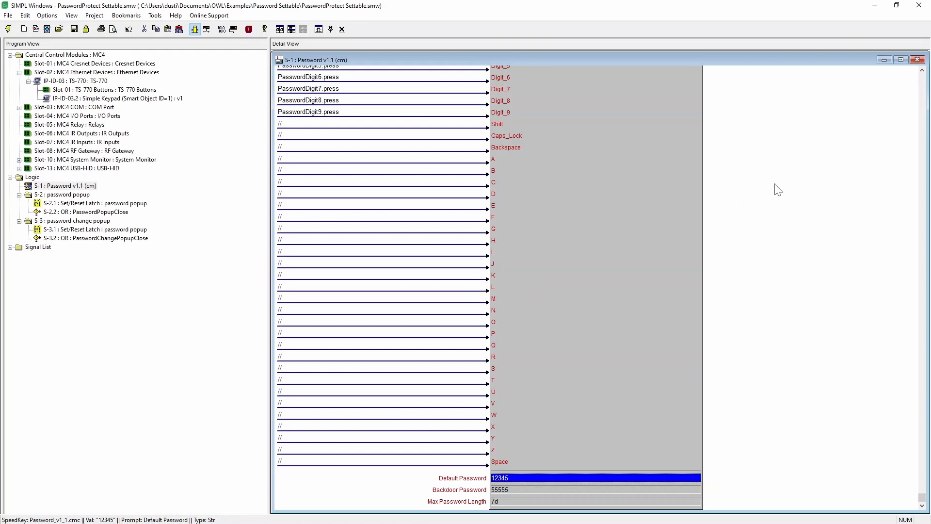